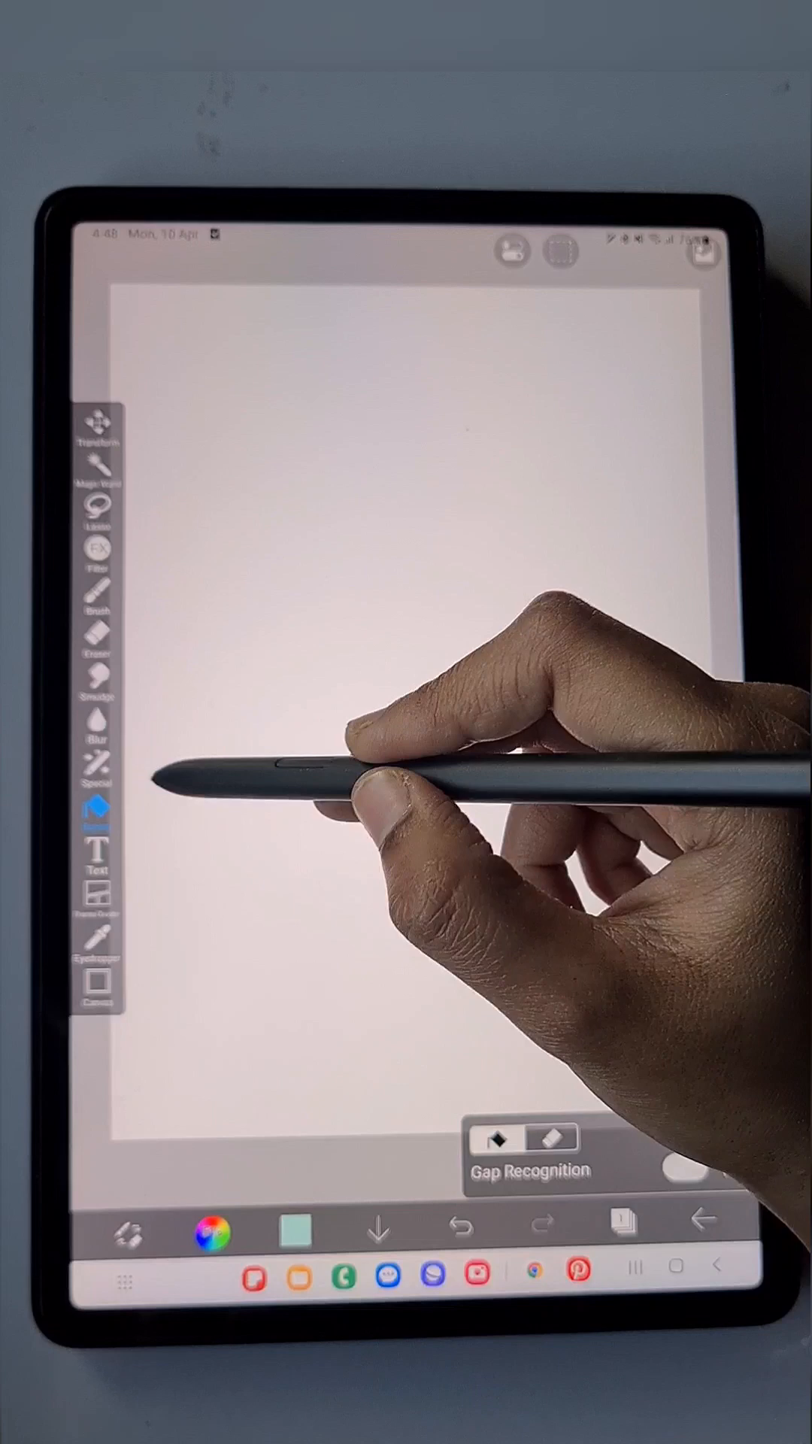
# Bucket-fill the whole white canvas with light teal
pyautogui.click(98, 814)
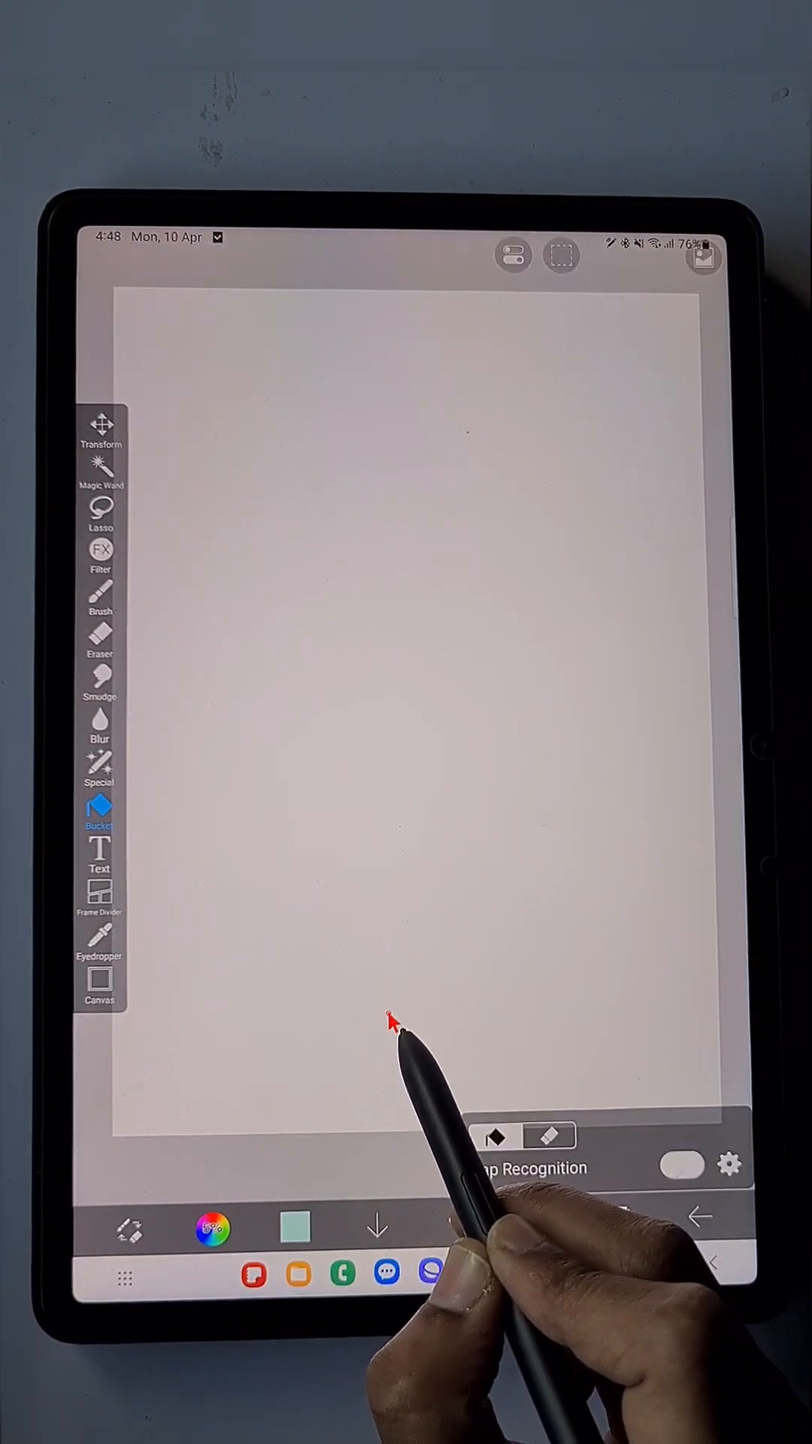
pyautogui.click(391, 1023)
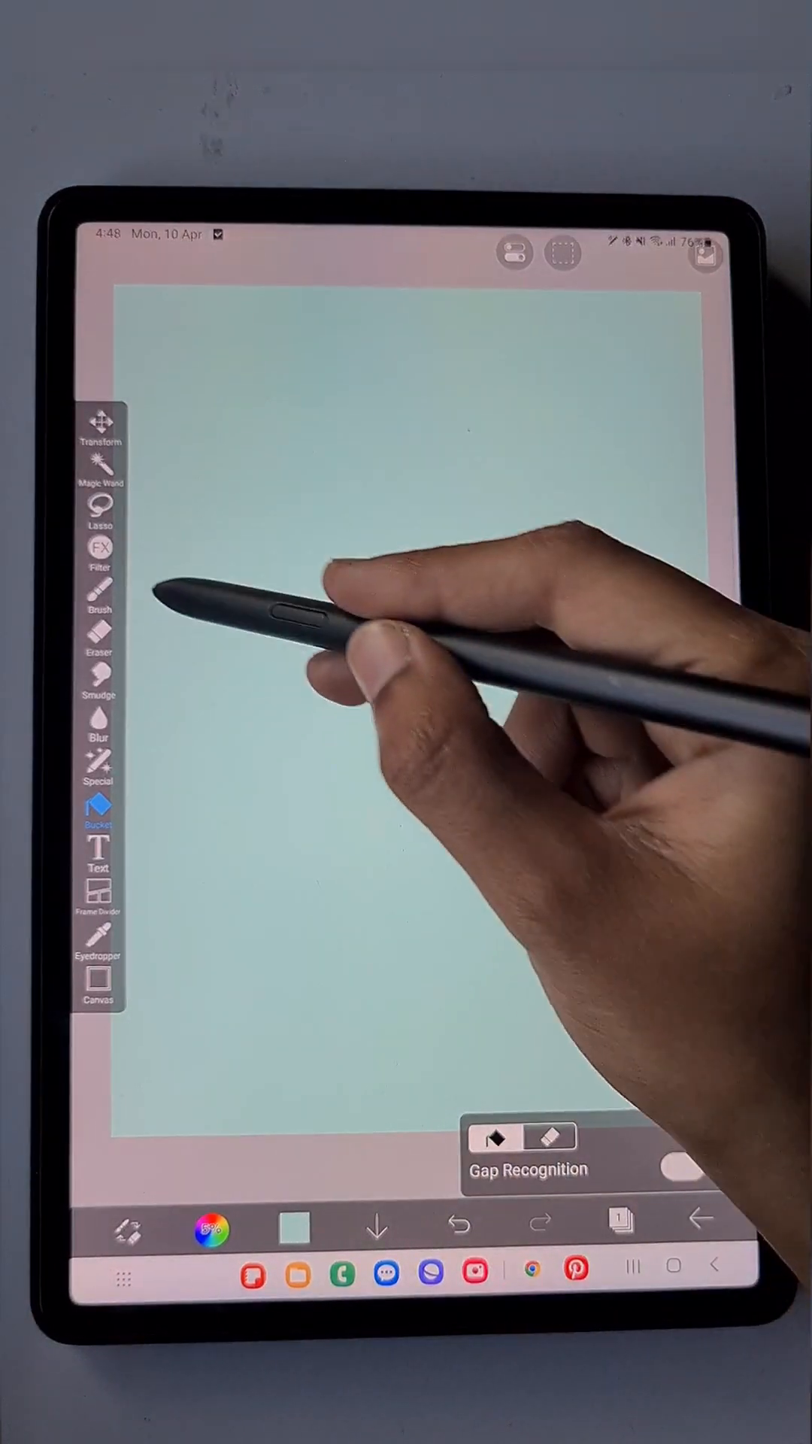
# Switch to the brush and pick a pinkish red painting colour
pyautogui.click(99, 594)
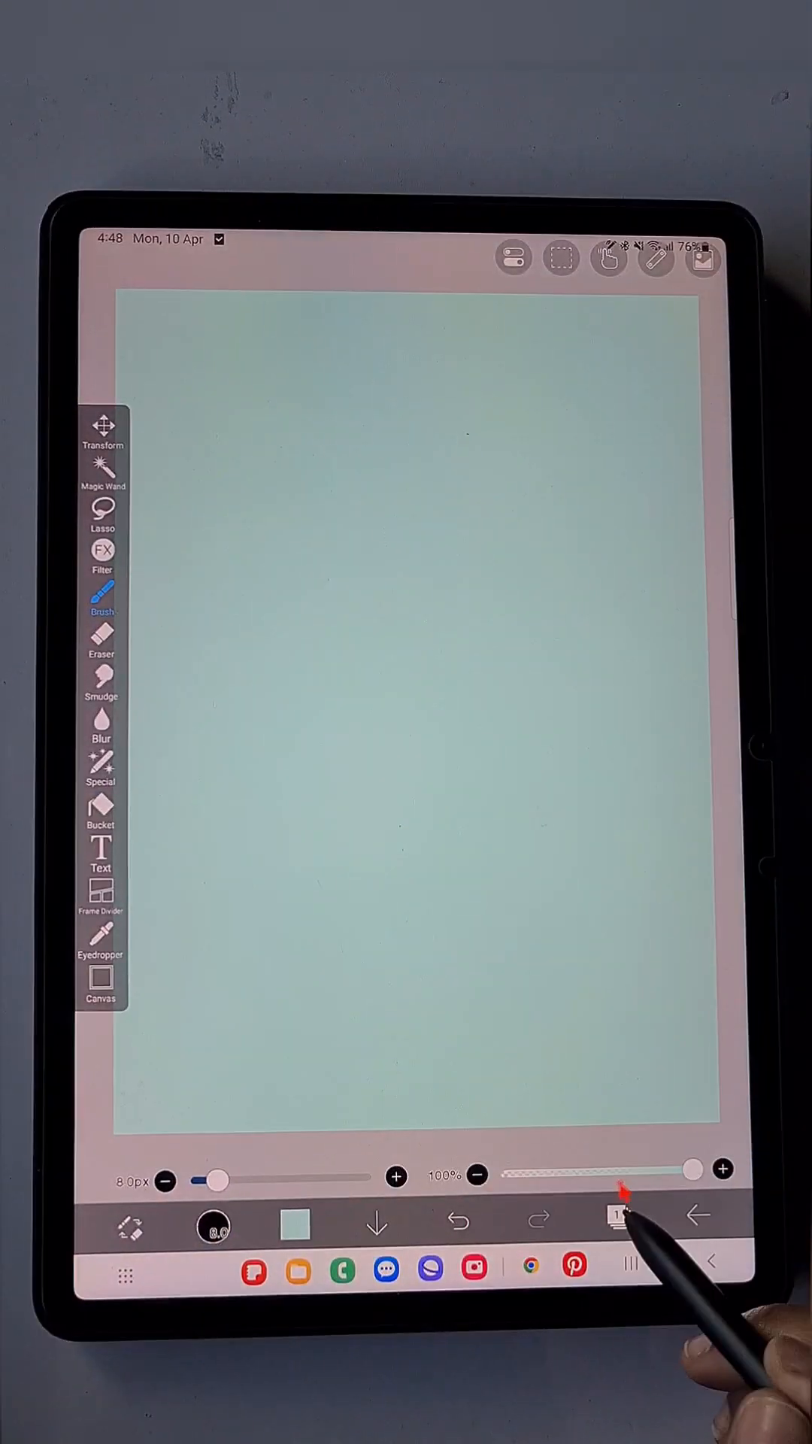
pyautogui.click(619, 1224)
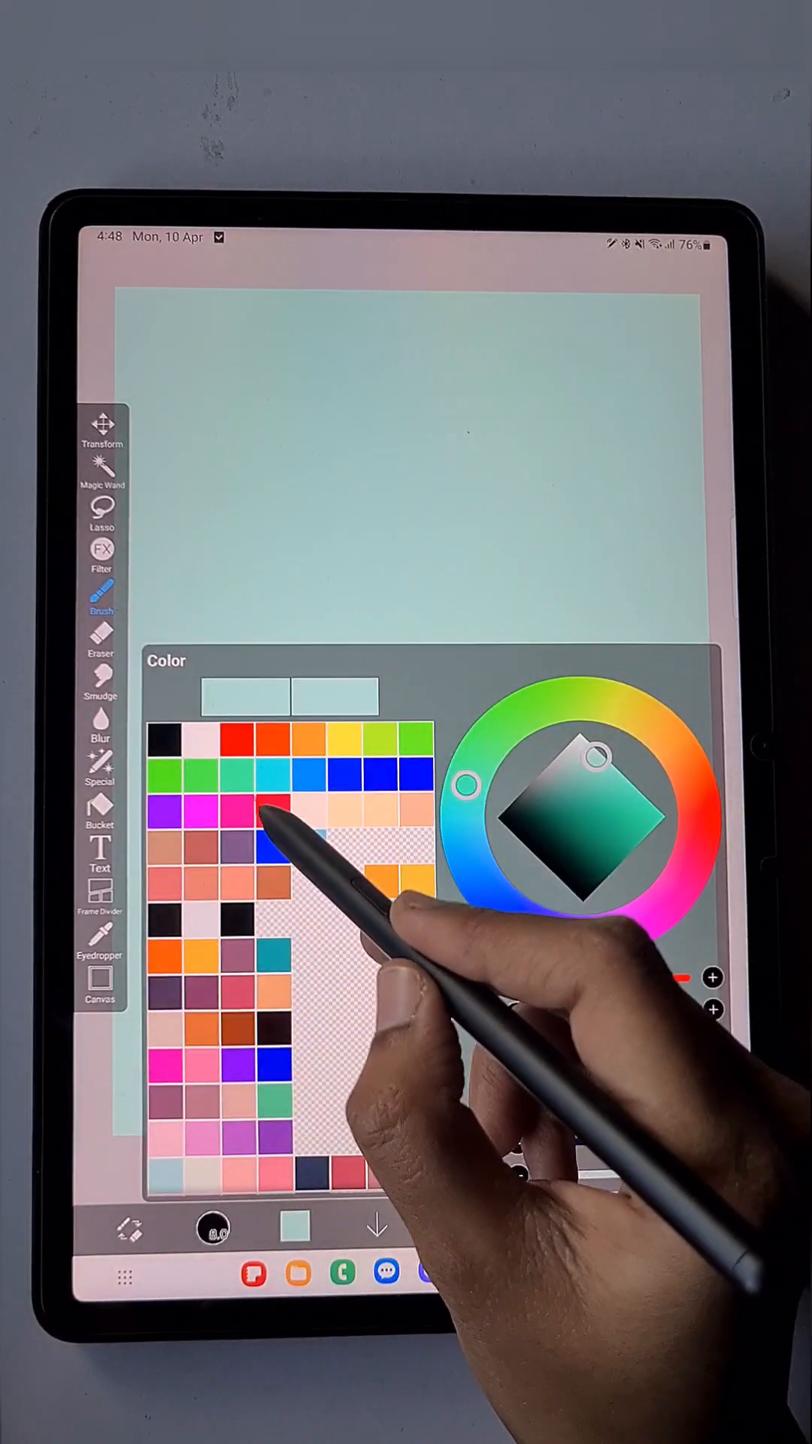
pyautogui.moveTo(465, 781); pyautogui.dragTo(695, 857)
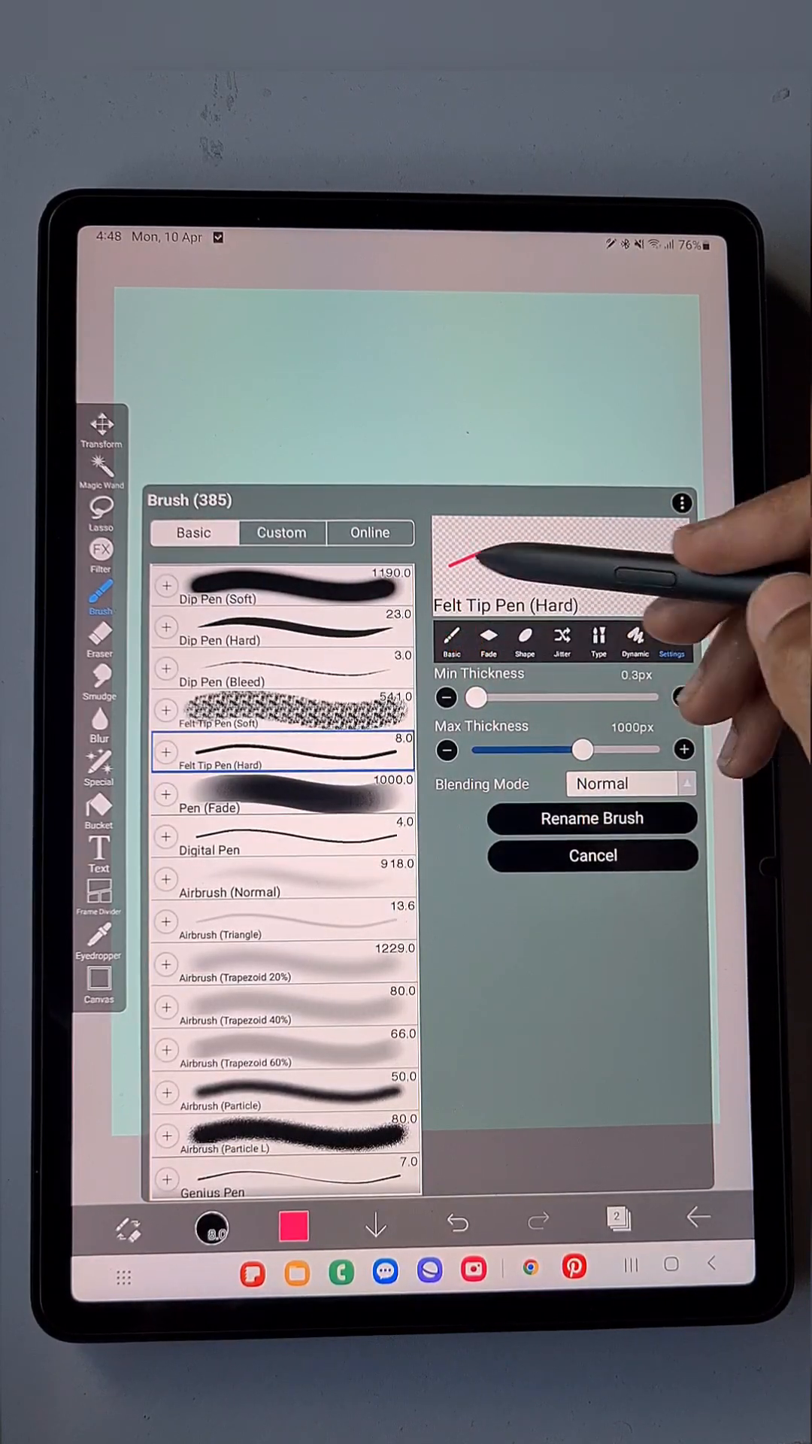
# Open the Felt Tip Pen (Hard) Brush Pattern list and scroll down to Chain 8 (Color)
pyautogui.click(524, 642)
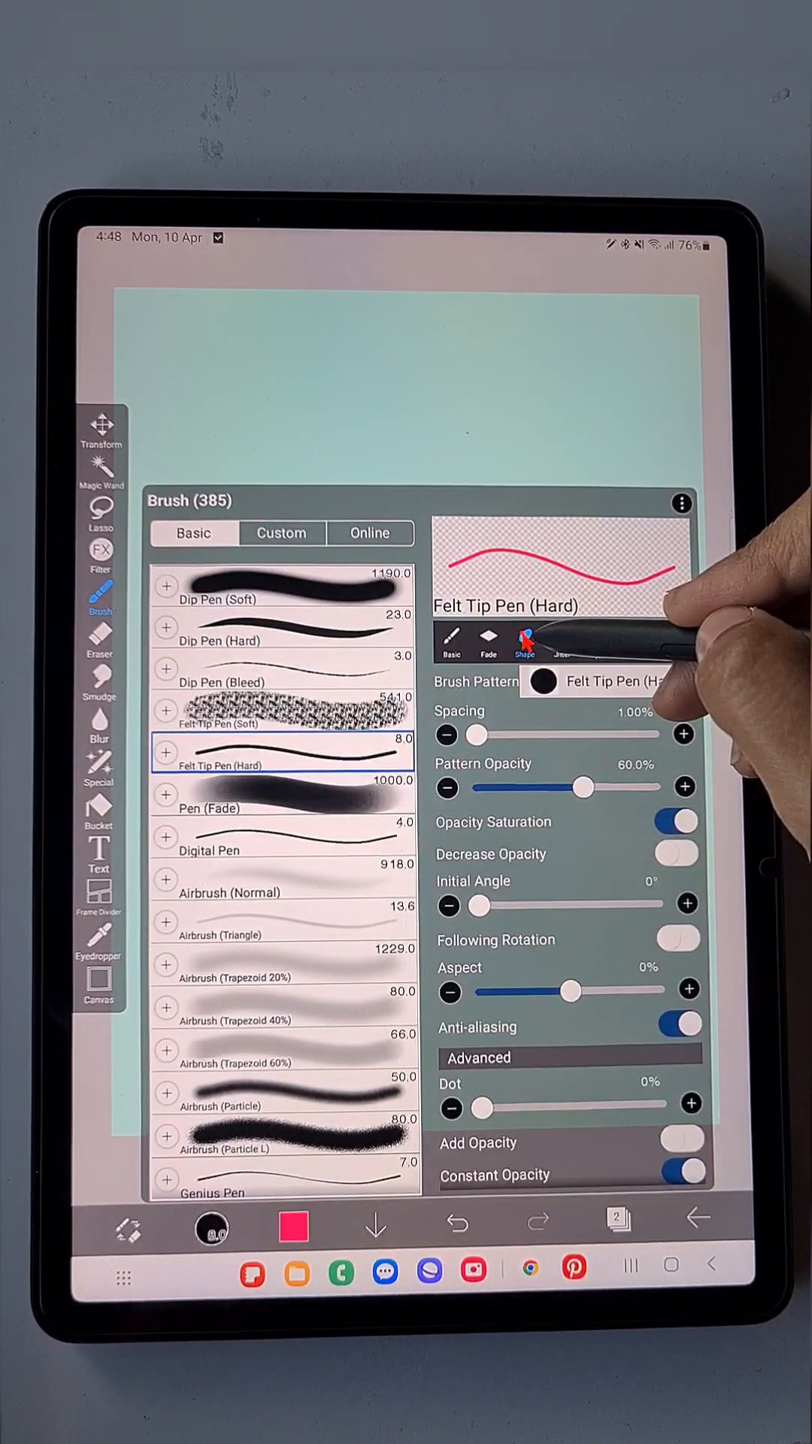
pyautogui.click(524, 641)
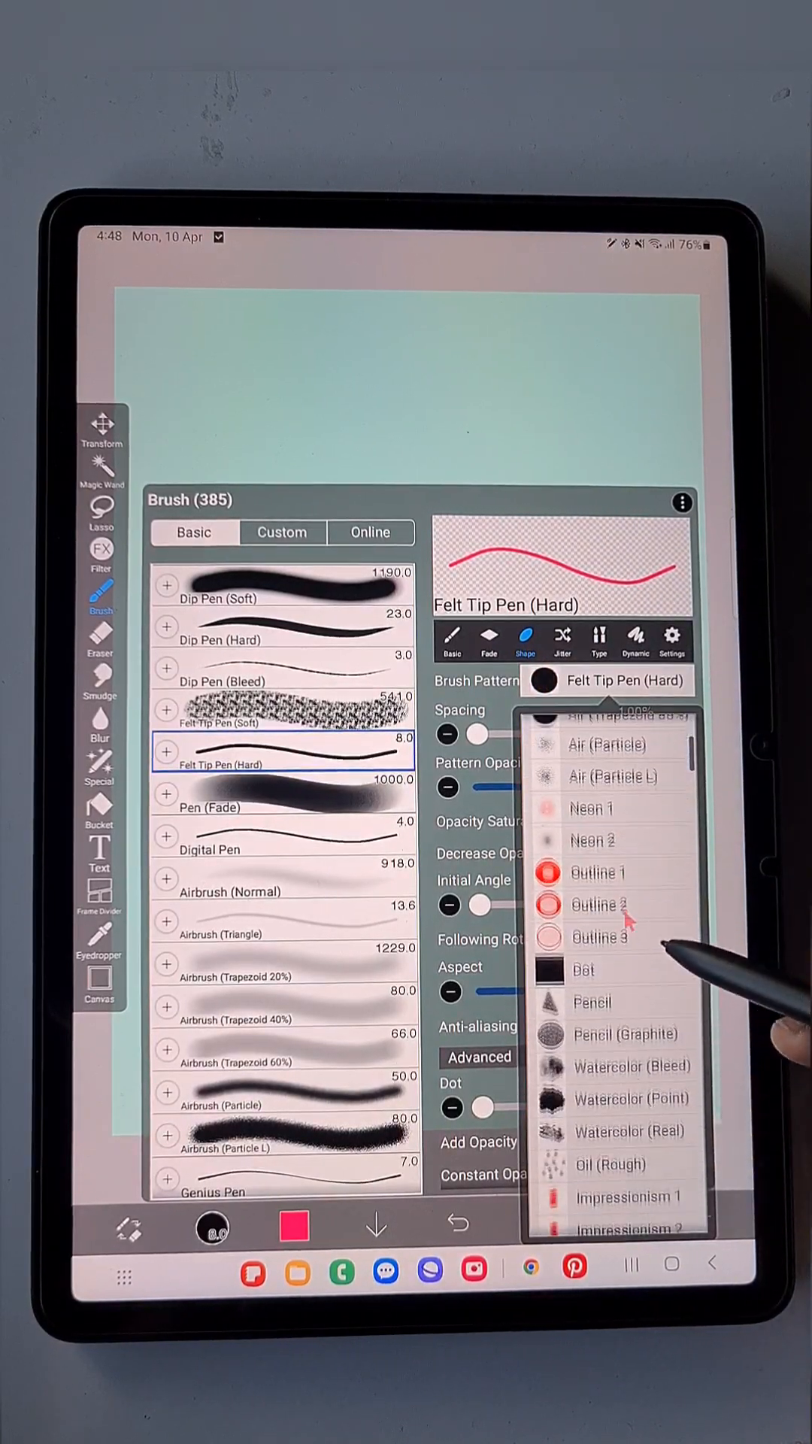
pyautogui.scroll(-3)
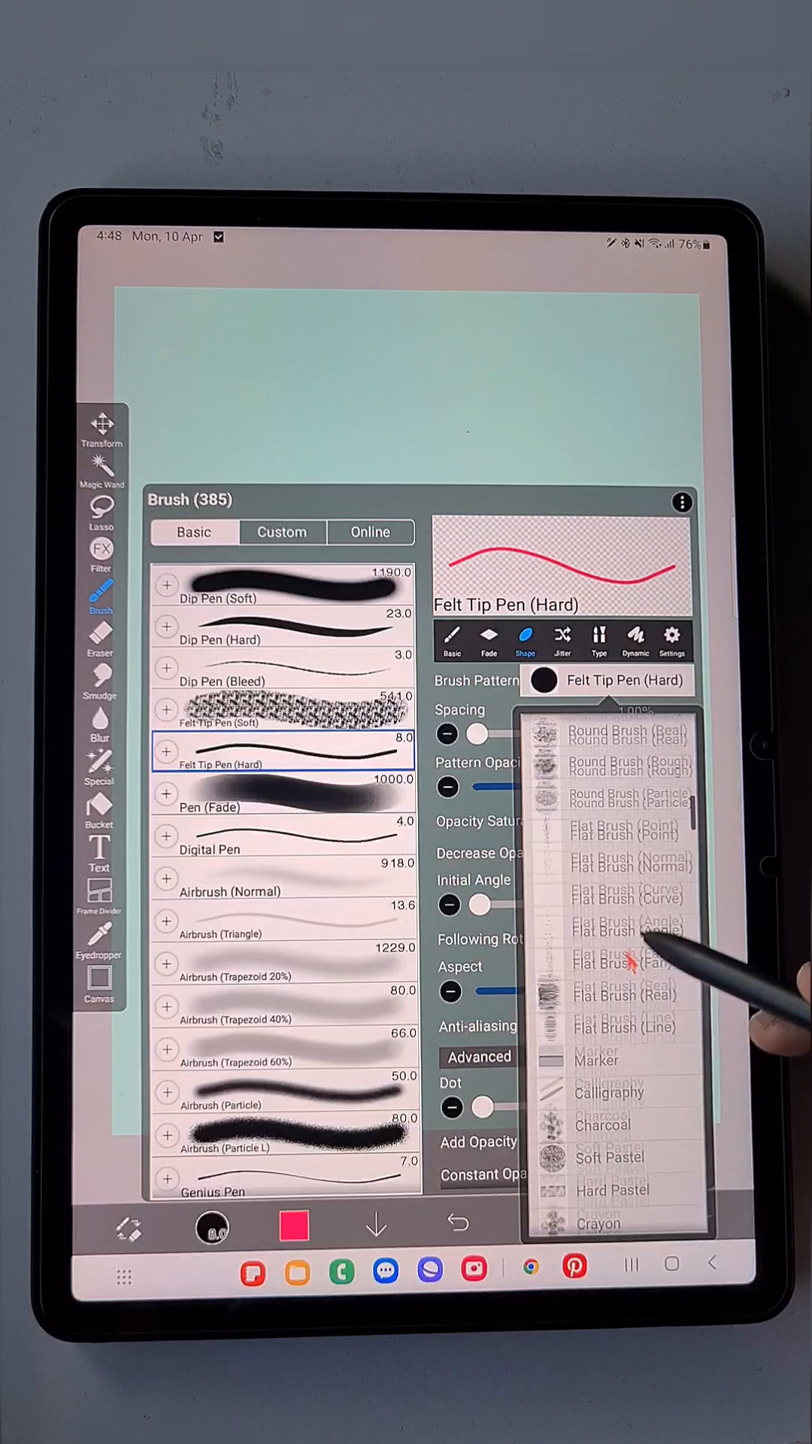
pyautogui.scroll(-3)
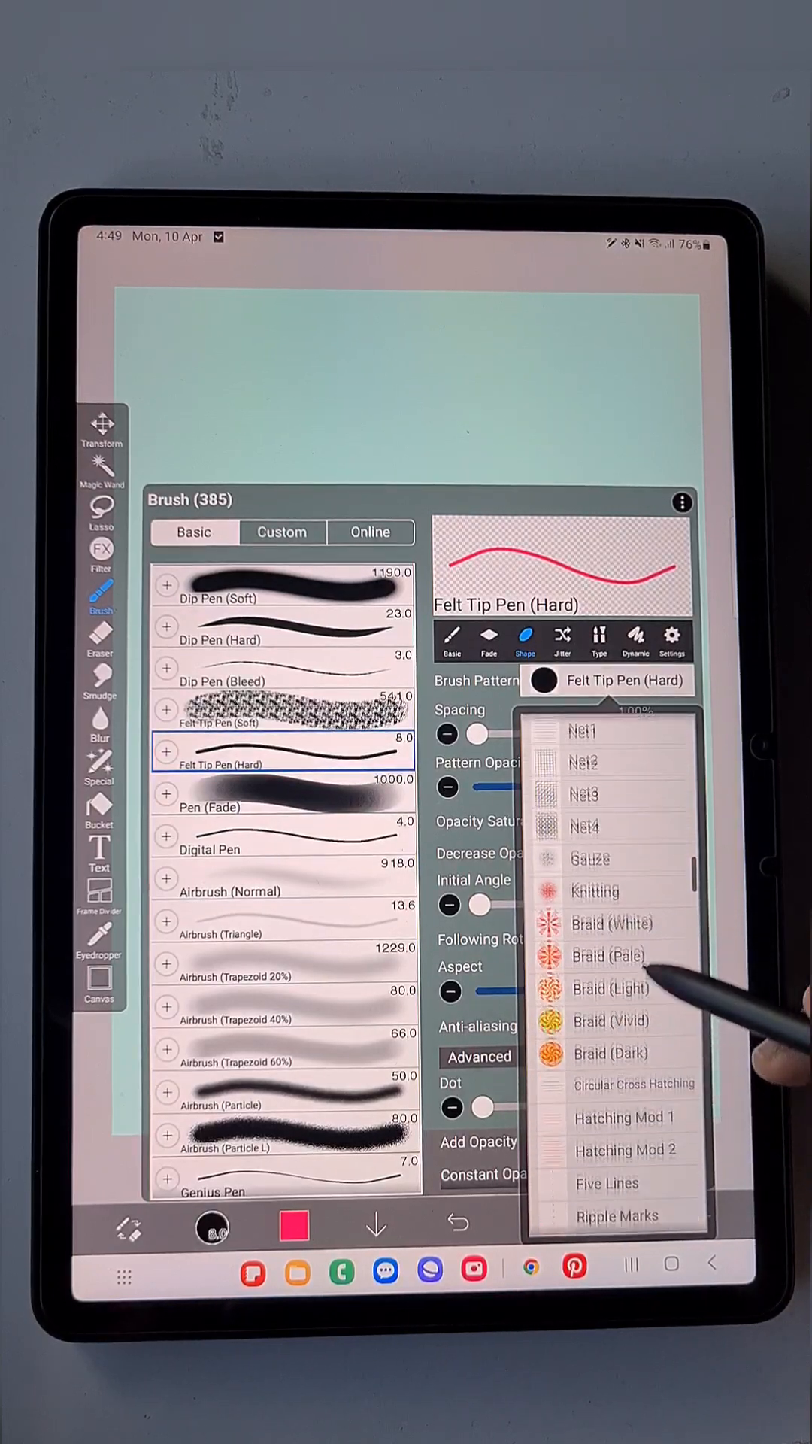
pyautogui.scroll(-3)
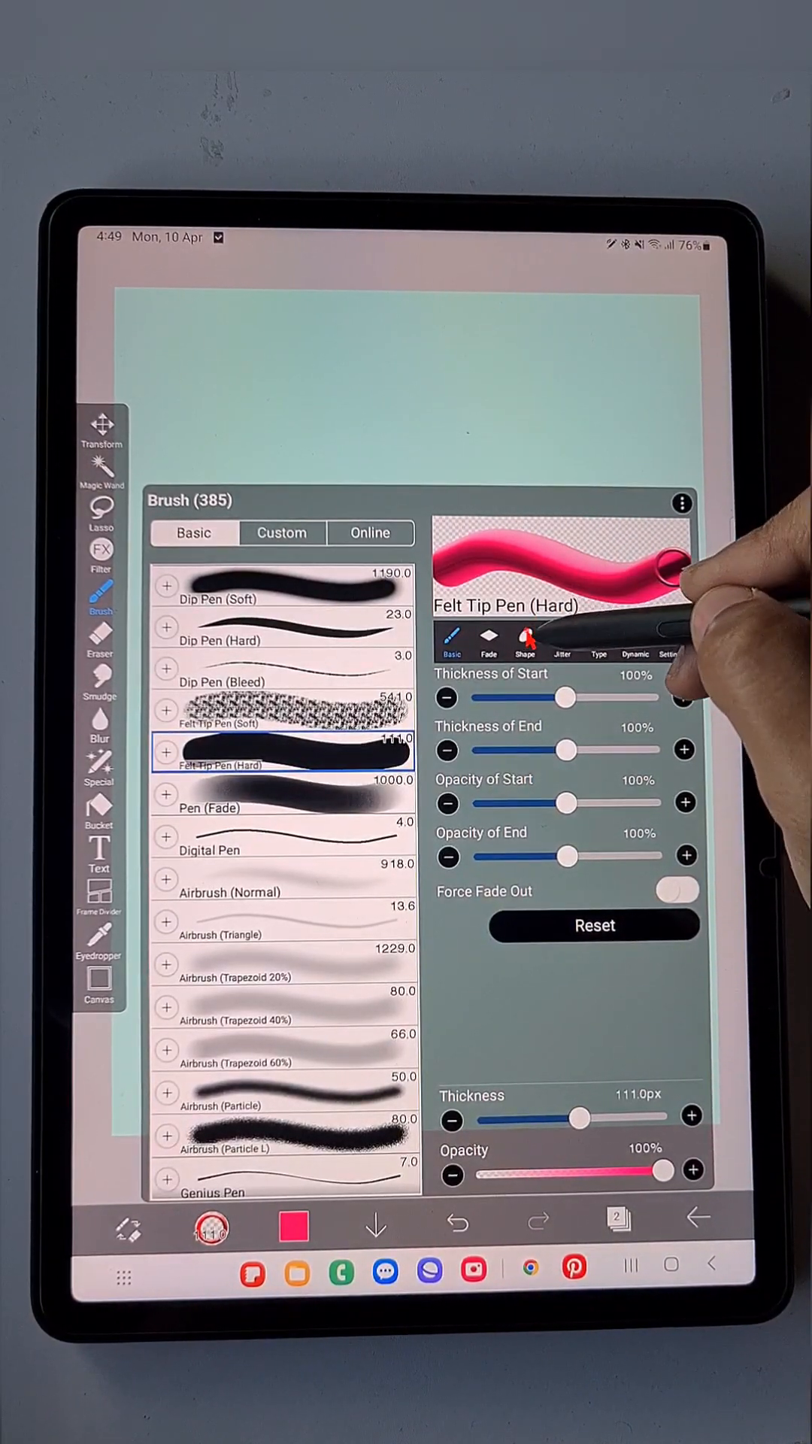
# Lower the brush pattern spacing to 9.25% so the rings pack tightly
pyautogui.click(525, 642)
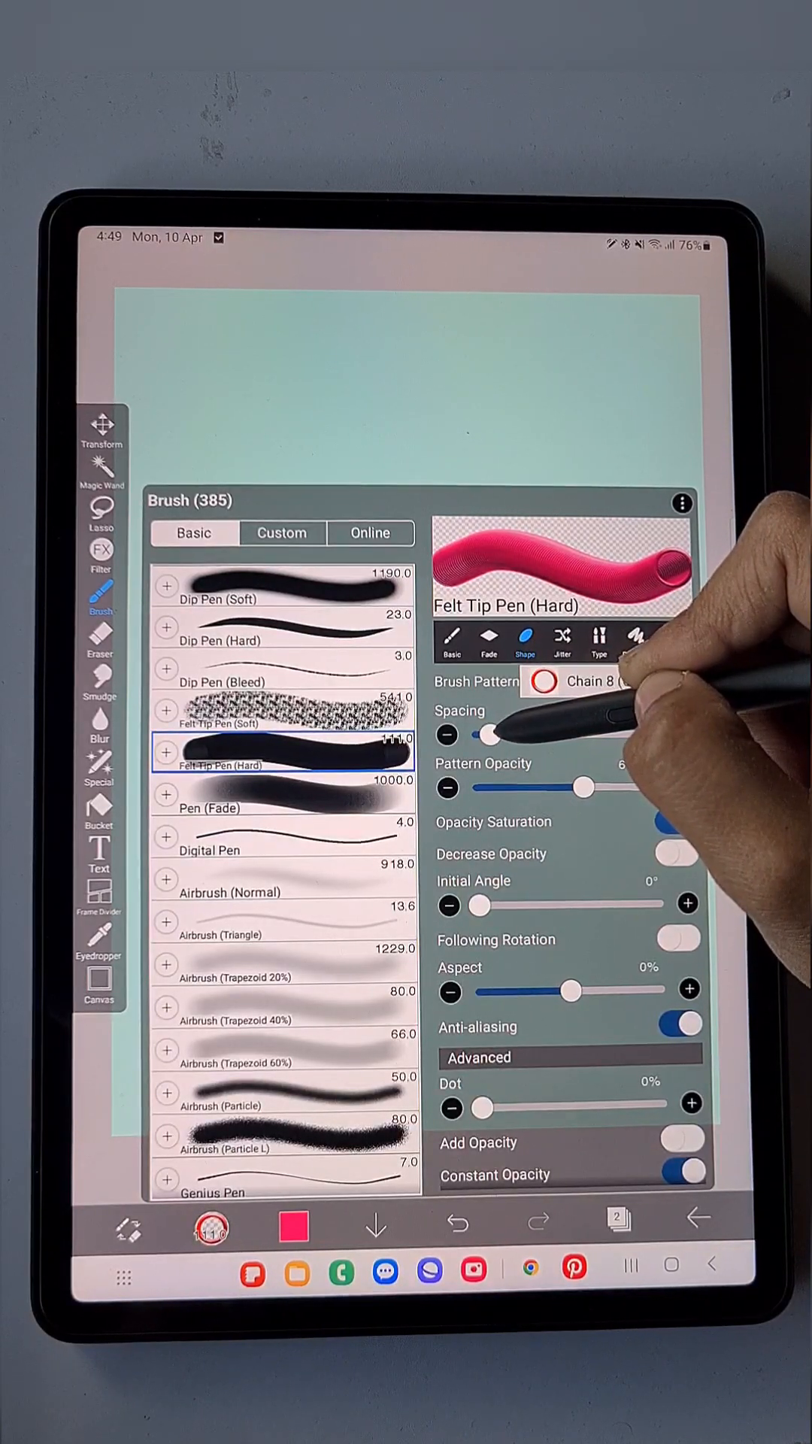
pyautogui.moveTo(488, 735); pyautogui.dragTo(511, 735)
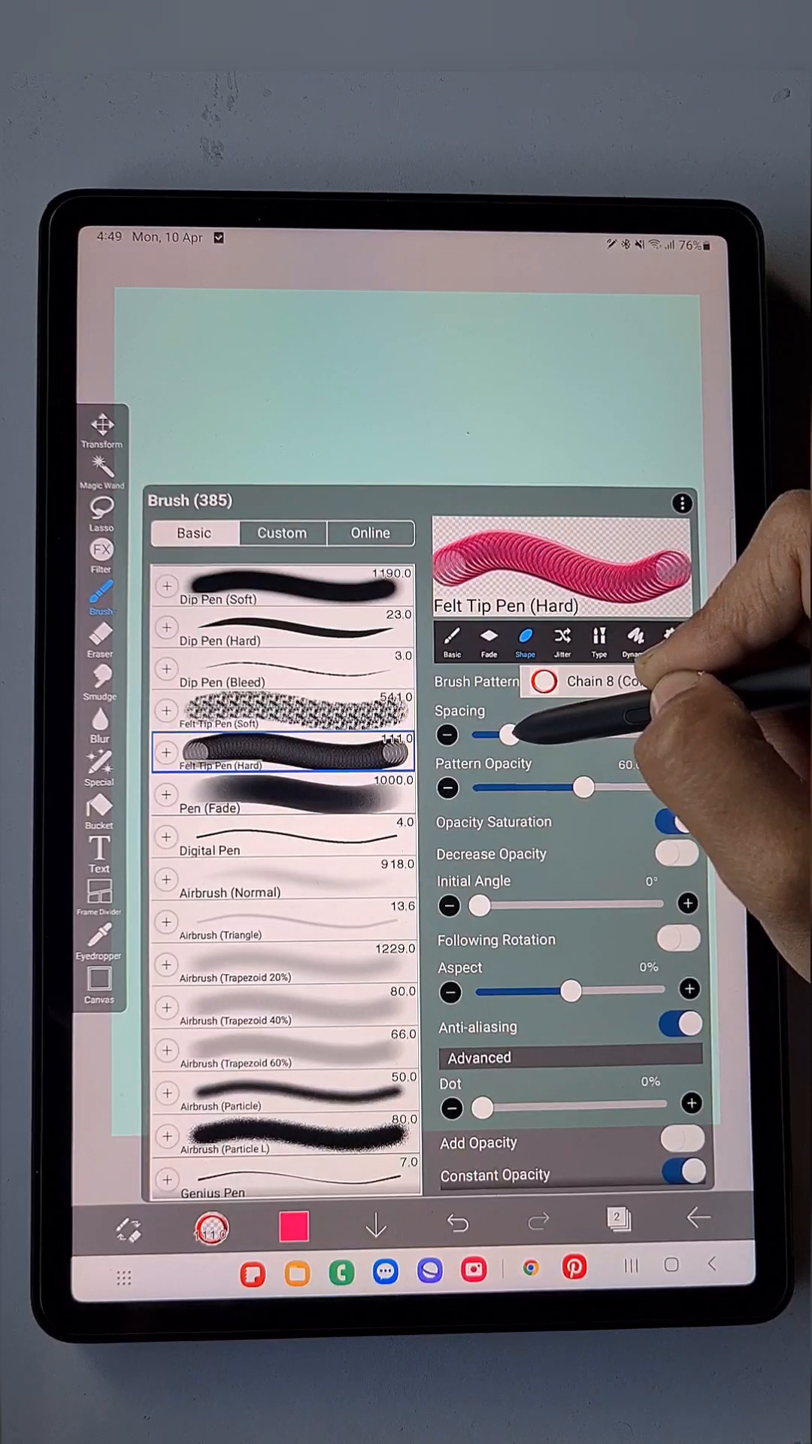
pyautogui.moveTo(511, 735); pyautogui.dragTo(498, 735)
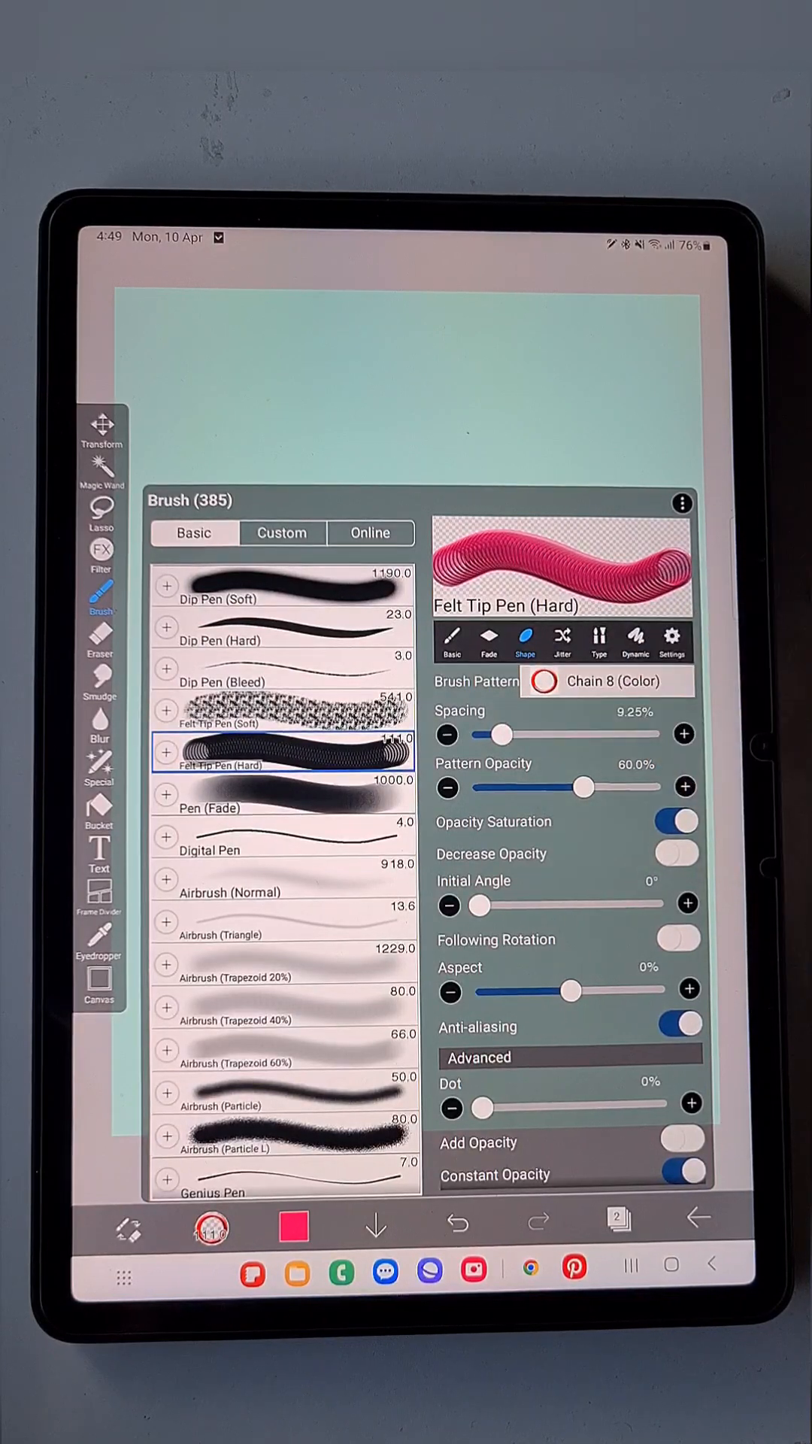
pyautogui.click(562, 640)
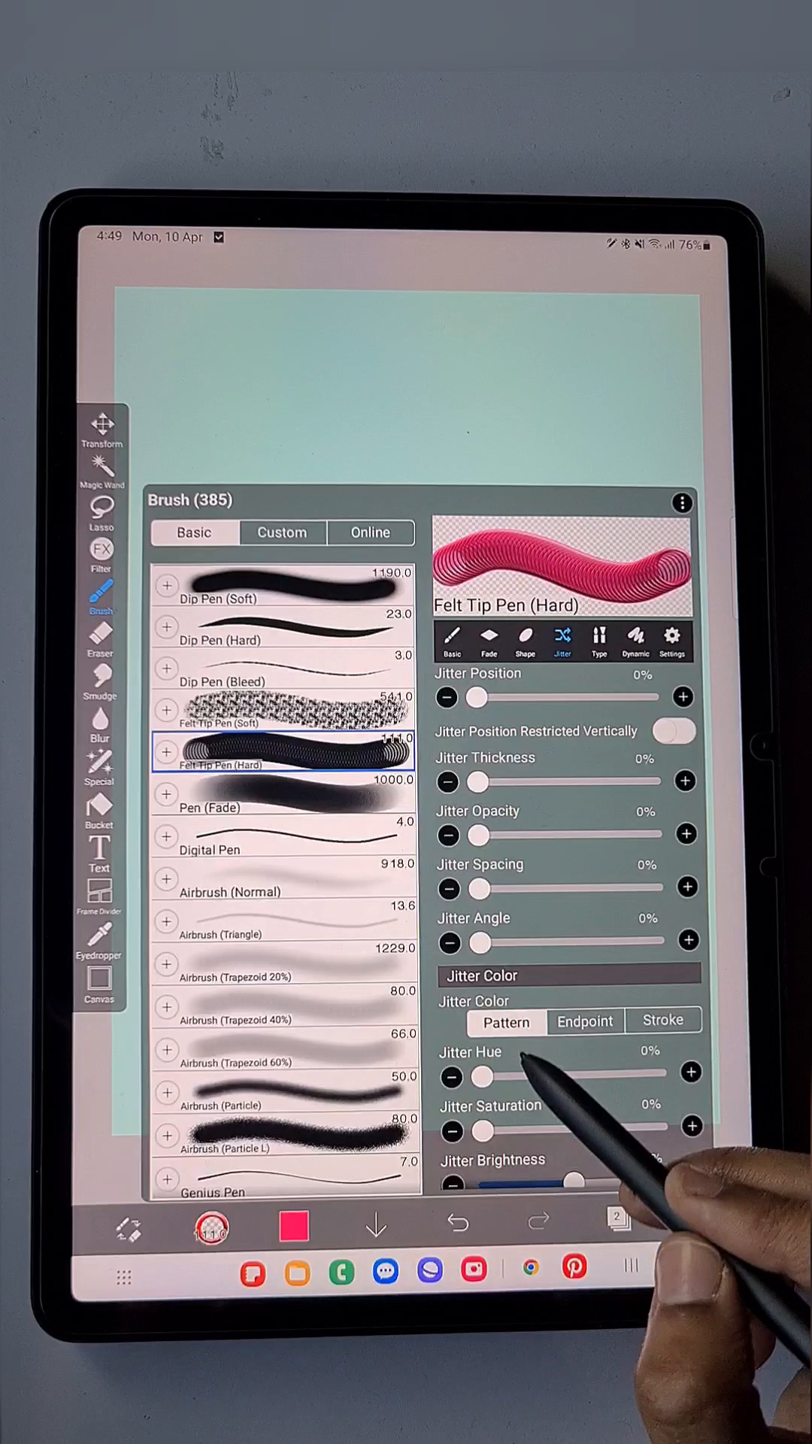
# Set Jitter Hue to 100% for rainbow-coloured rings
pyautogui.scroll(-3)
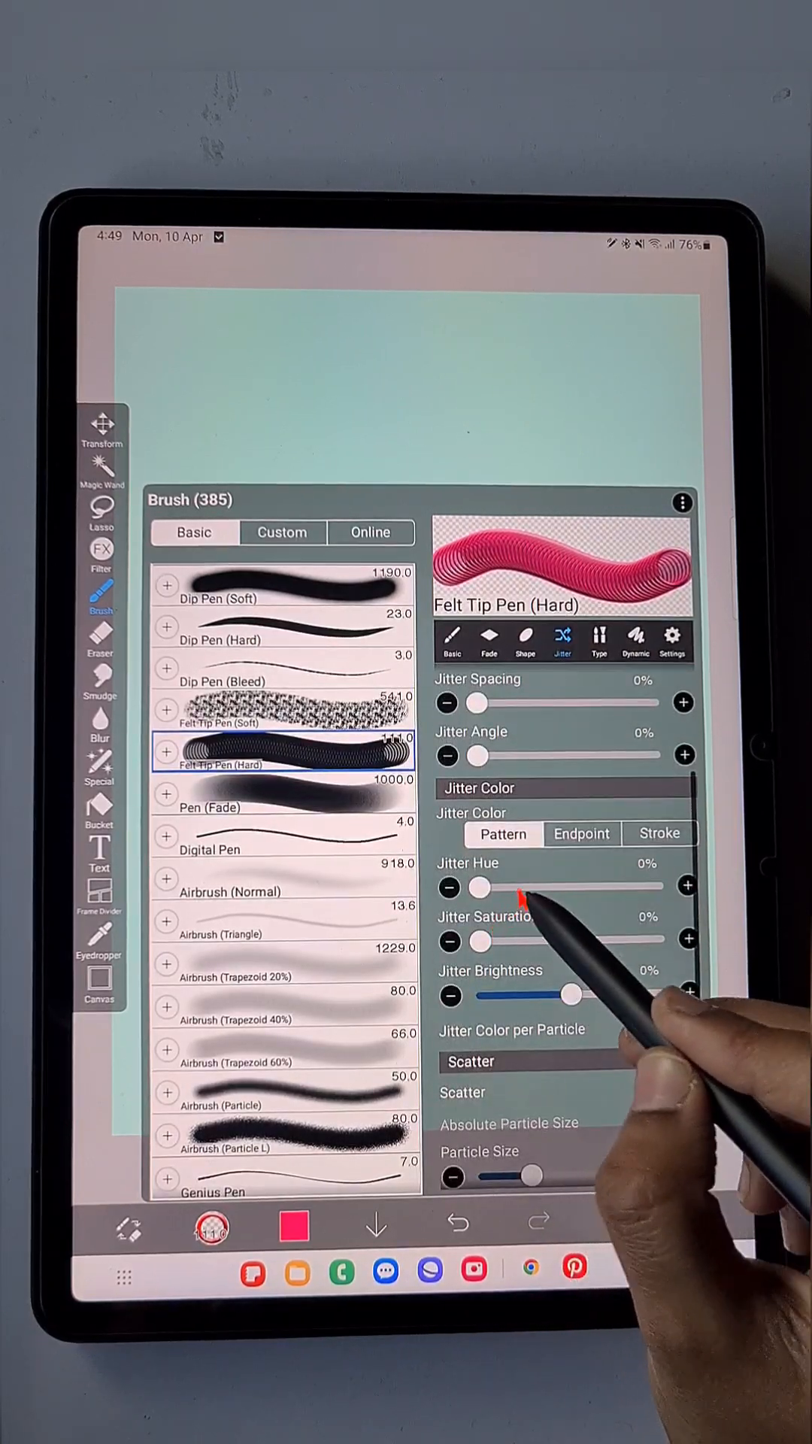
pyautogui.moveTo(476, 886); pyautogui.dragTo(543, 886)
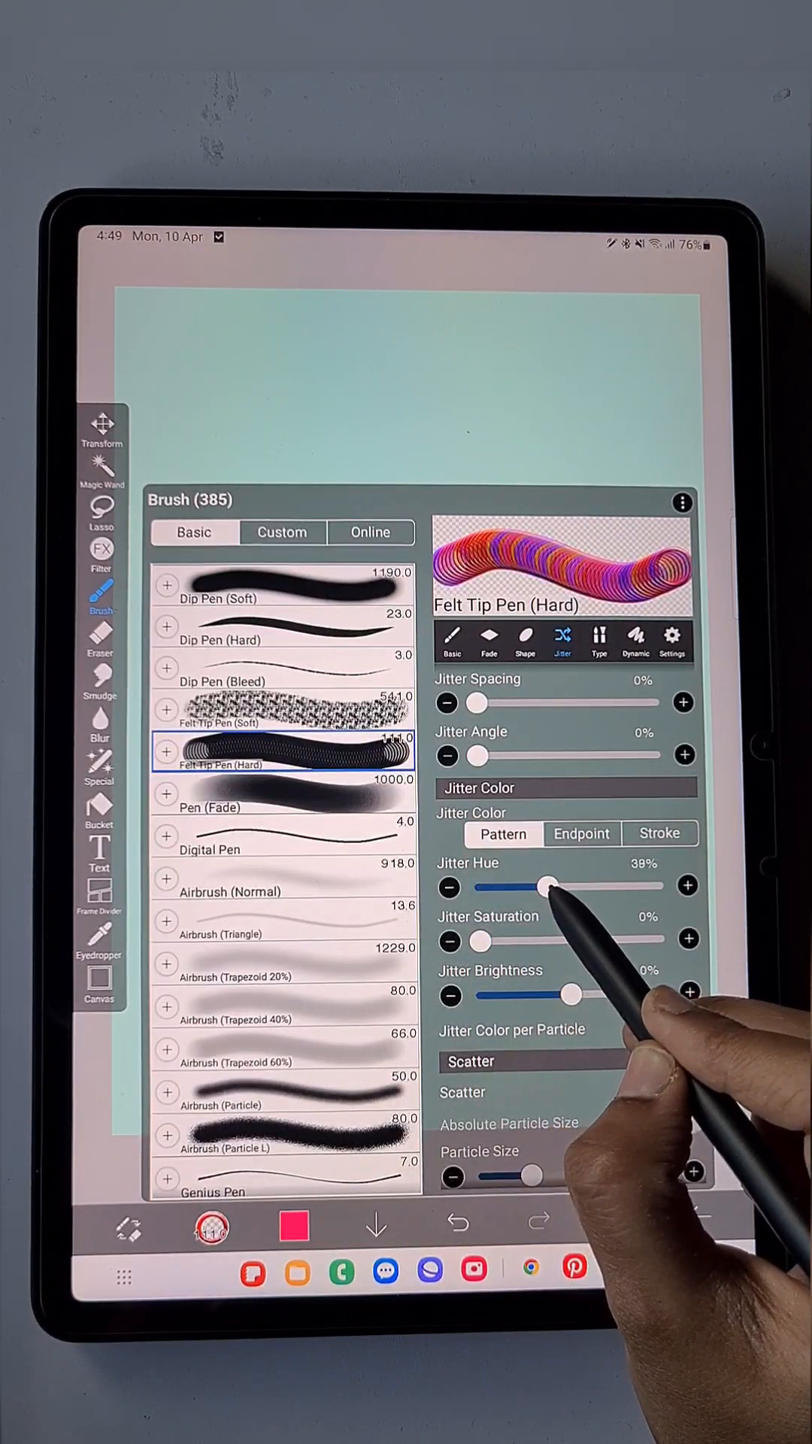
pyautogui.moveTo(546, 886); pyautogui.dragTo(615, 886)
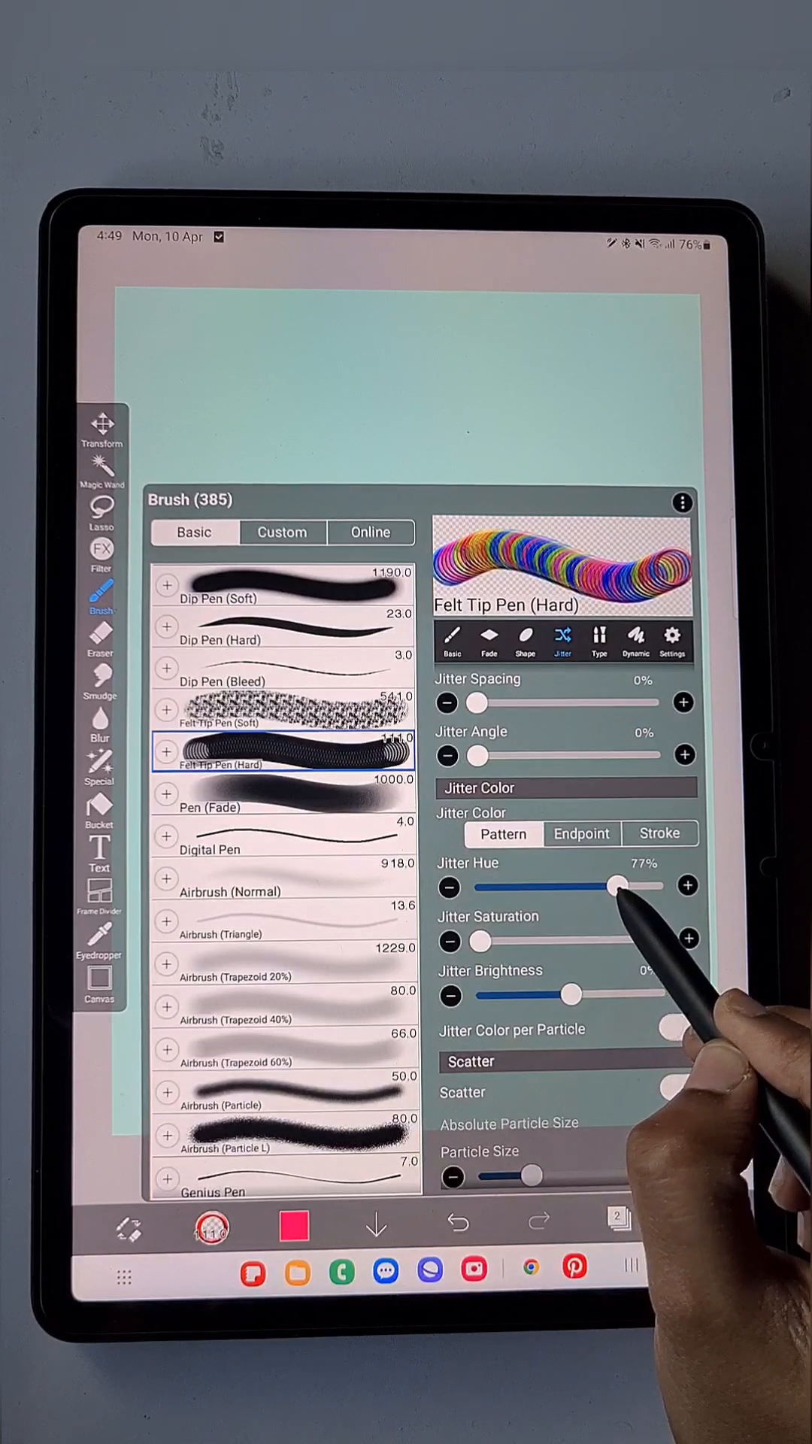
pyautogui.moveTo(620, 886); pyautogui.dragTo(656, 886)
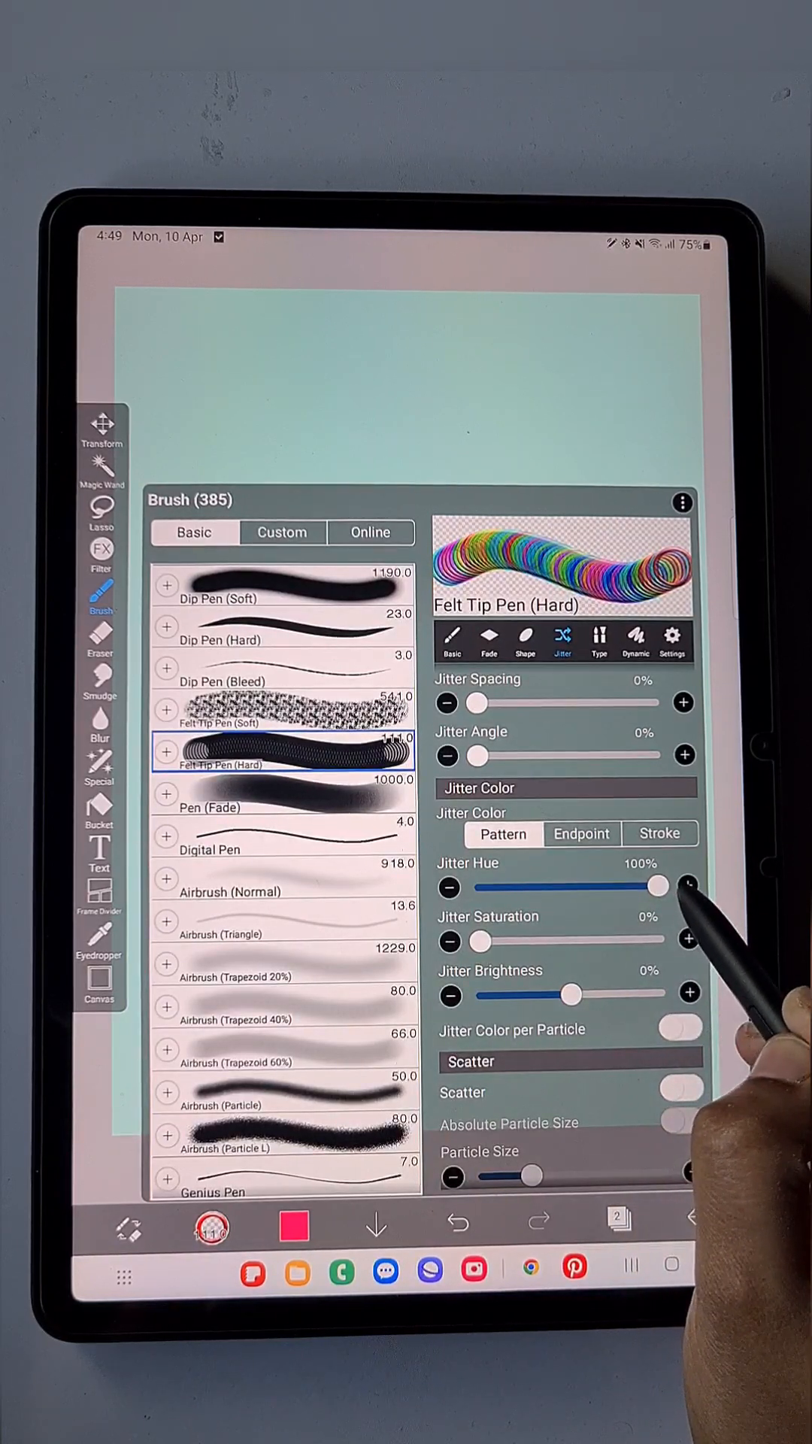
pyautogui.moveTo(656, 886); pyautogui.dragTo(548, 886)
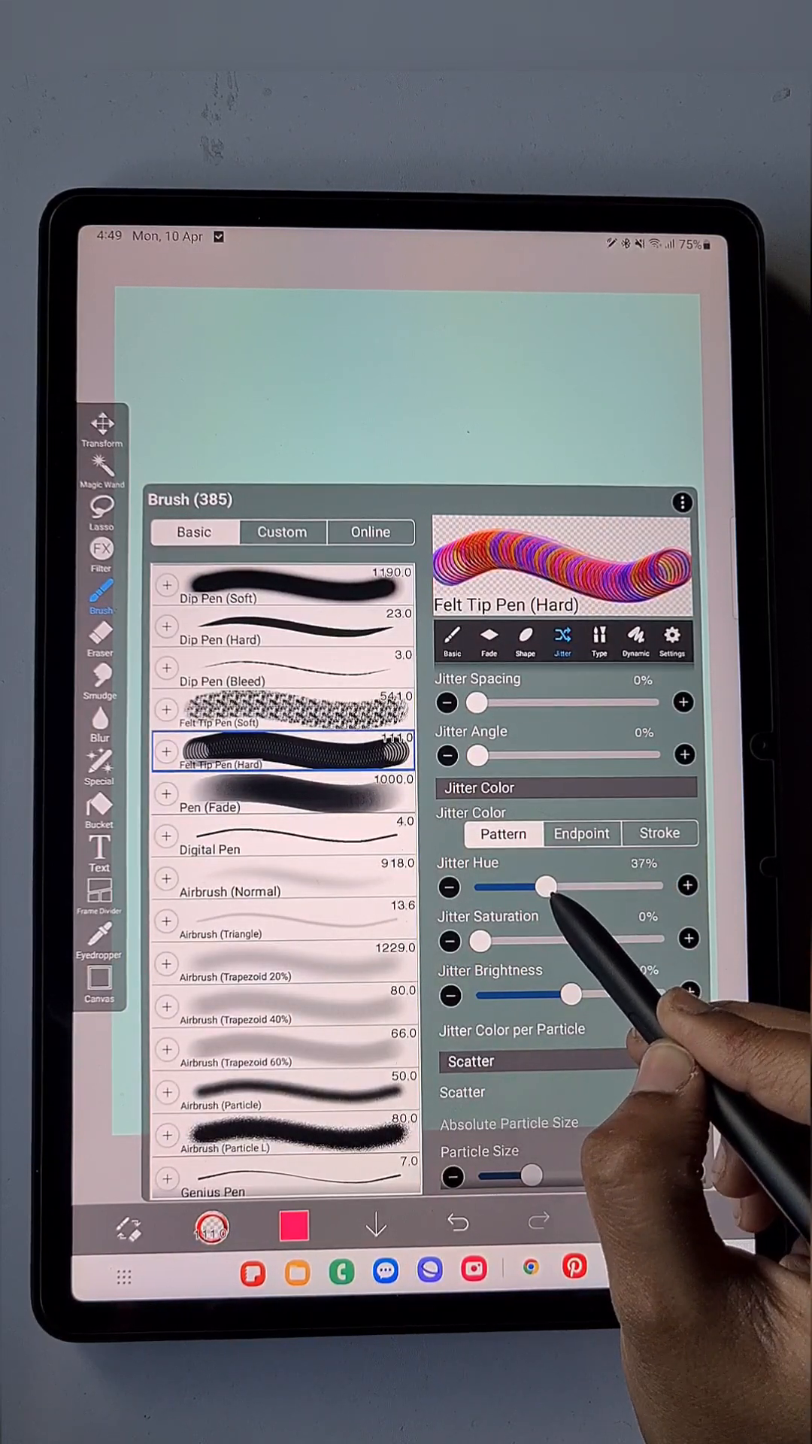
pyautogui.moveTo(546, 886); pyautogui.dragTo(653, 885)
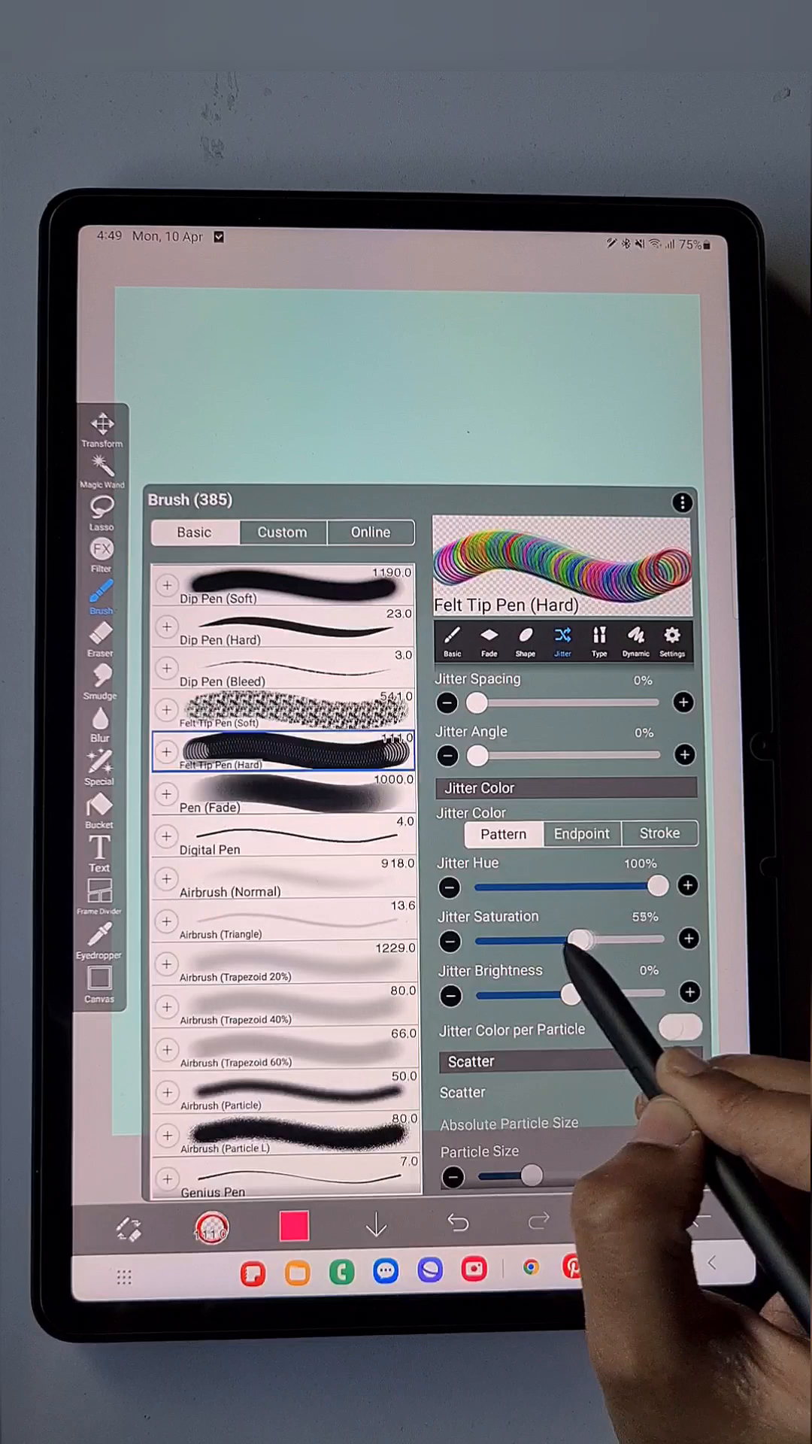
# Set Jitter Saturation to 0% and Jitter Brightness to about -6%
pyautogui.moveTo(580, 939); pyautogui.dragTo(479, 939)
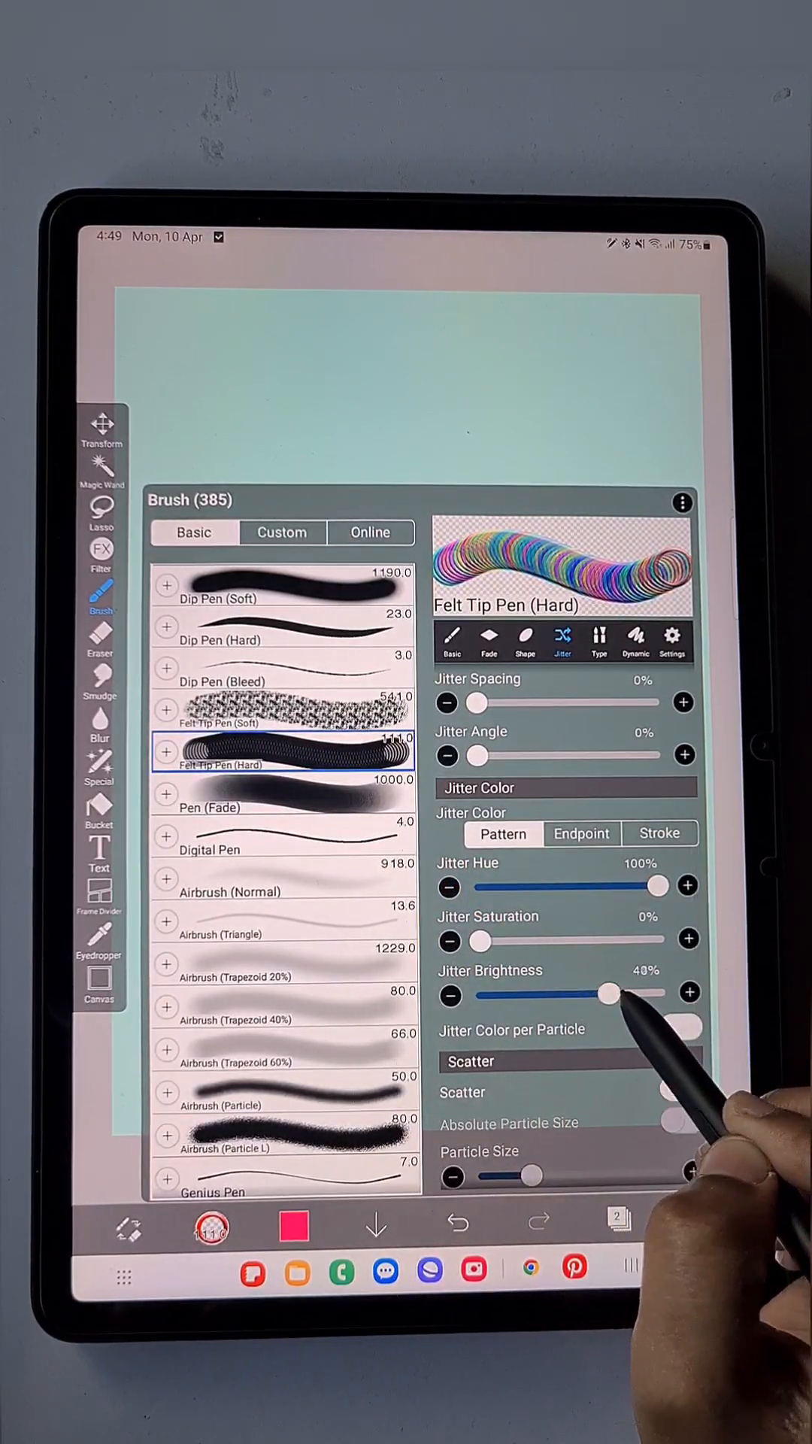
pyautogui.moveTo(603, 993); pyautogui.dragTo(654, 993)
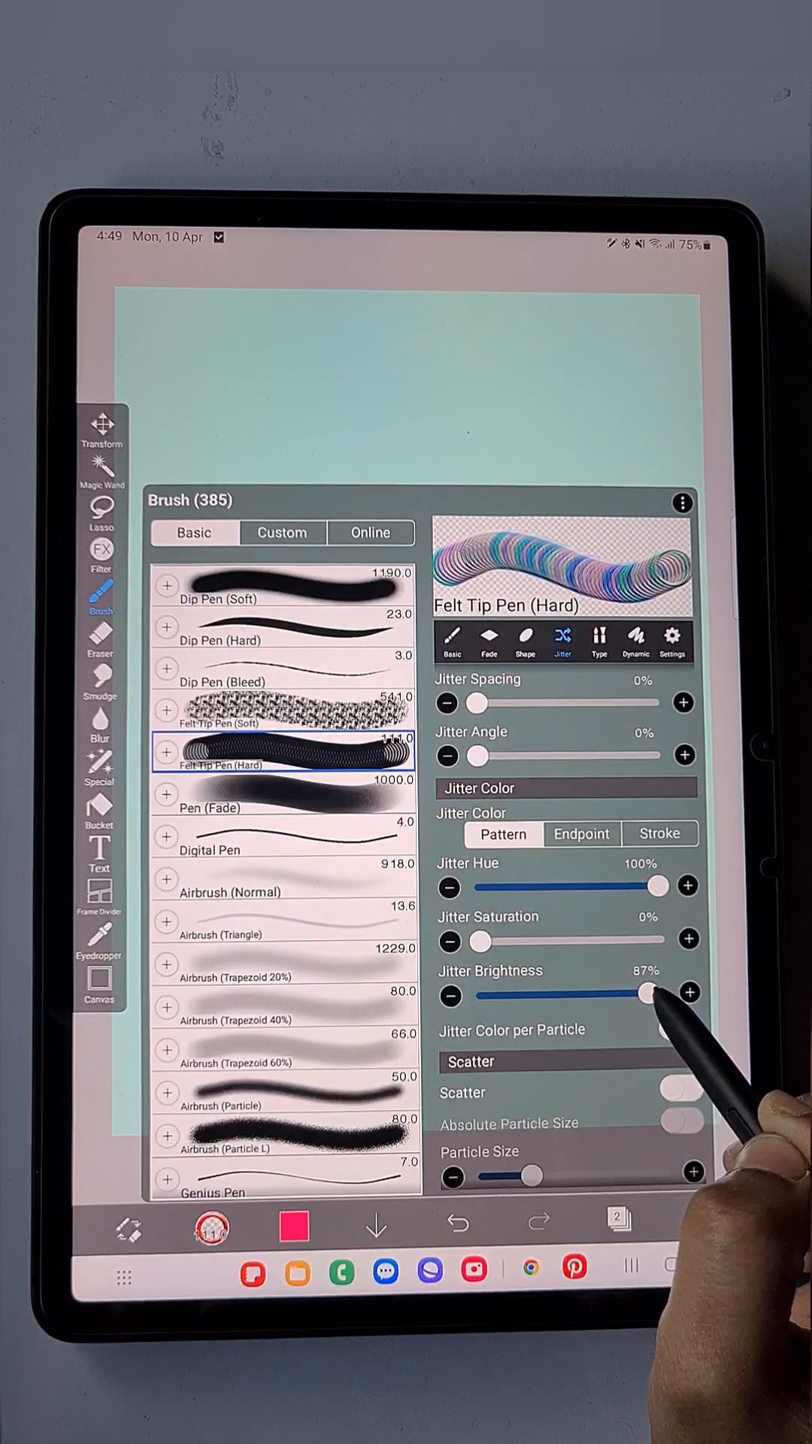
pyautogui.moveTo(653, 993); pyautogui.dragTo(551, 994)
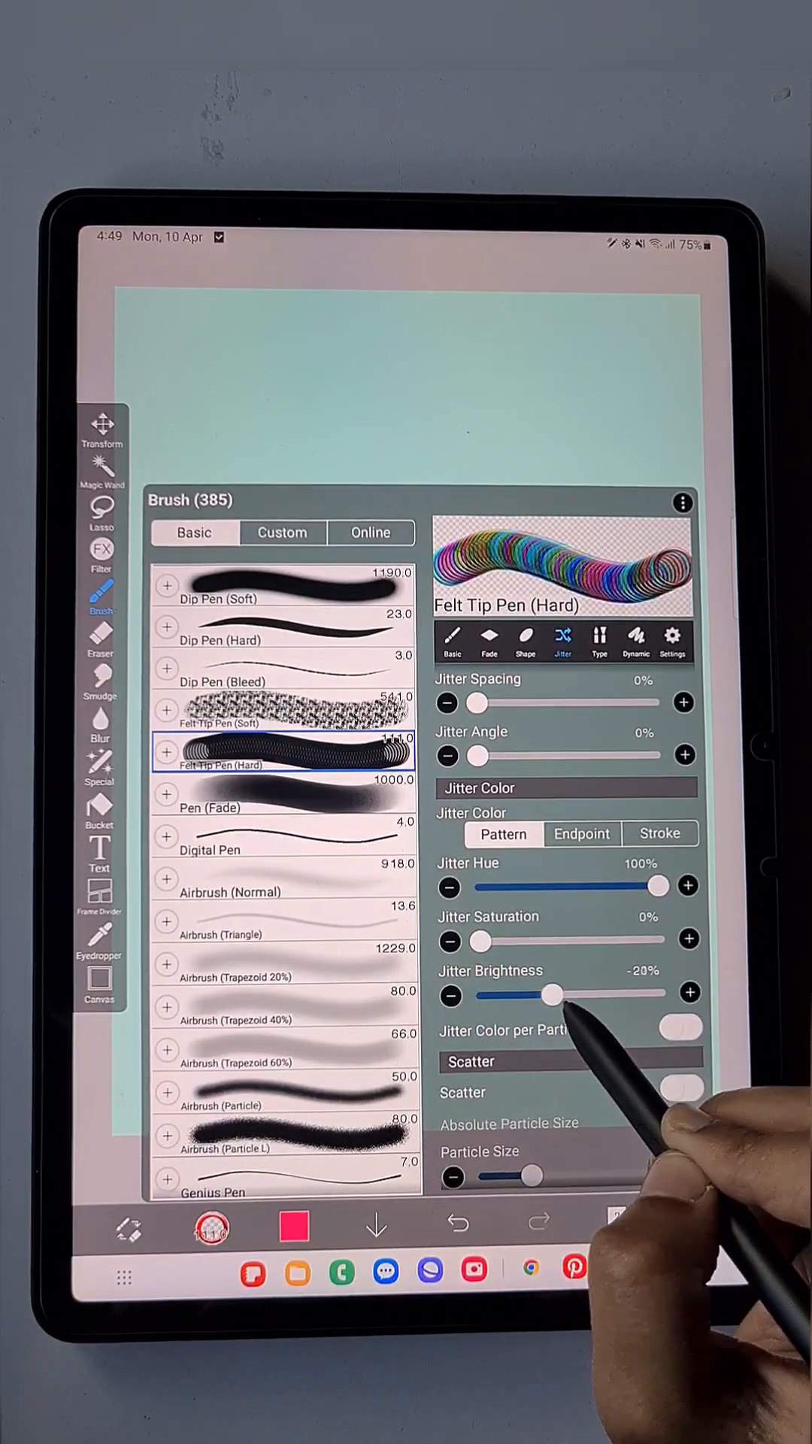
pyautogui.moveTo(550, 994); pyautogui.dragTo(566, 994)
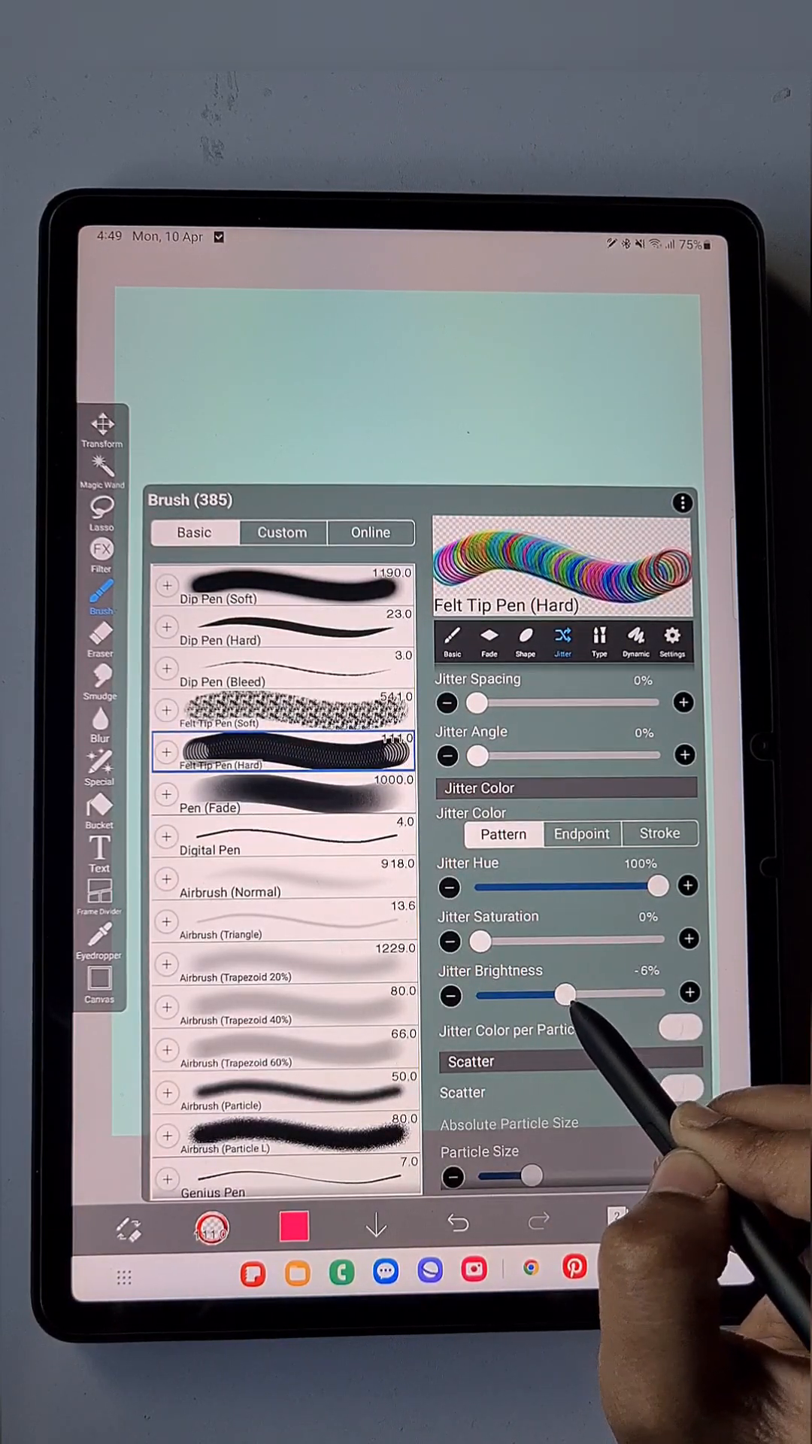
pyautogui.moveTo(568, 994); pyautogui.dragTo(557, 993)
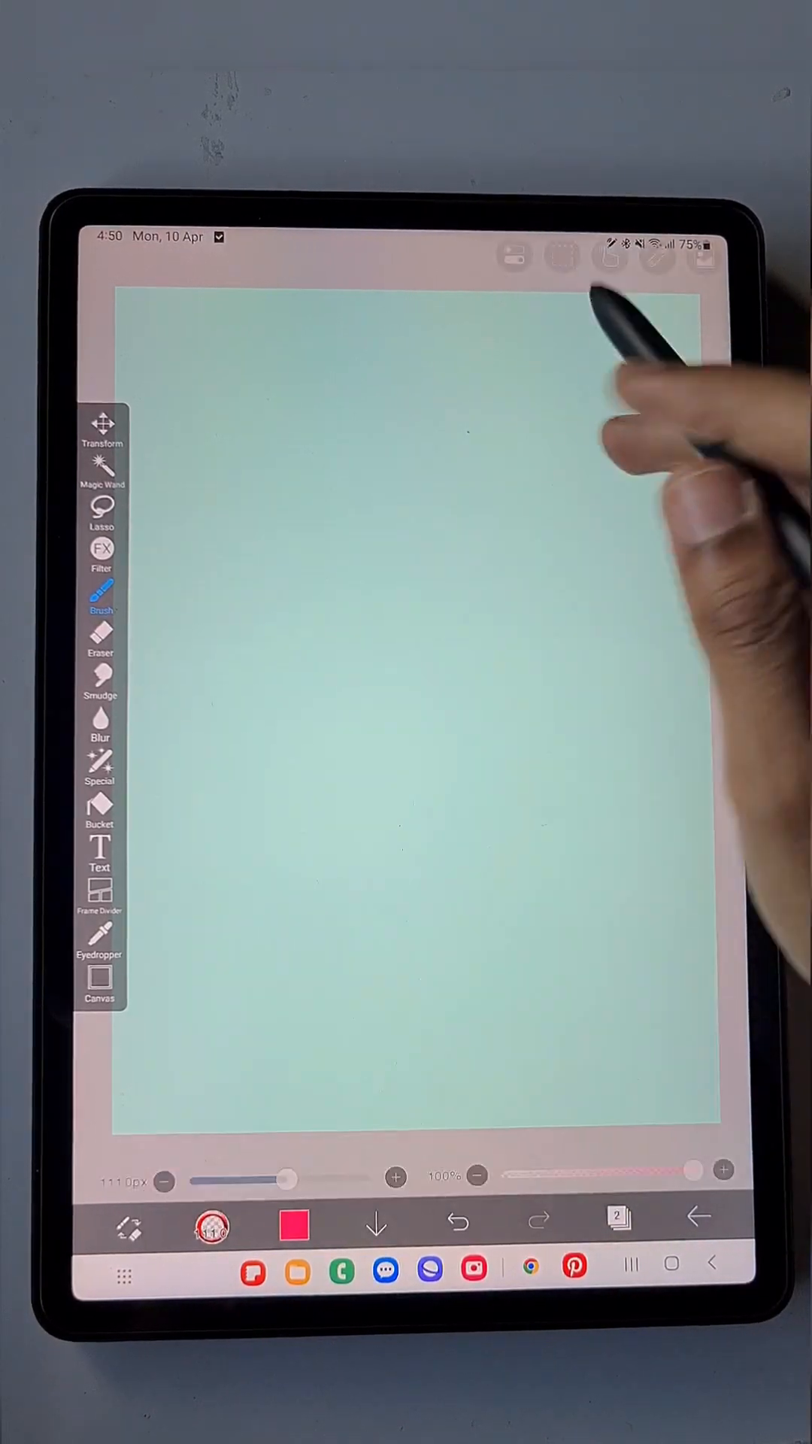
# Draw a test stroke with the rainbow ring brush, then undo it
pyautogui.moveTo(295, 469); pyautogui.dragTo(434, 903)
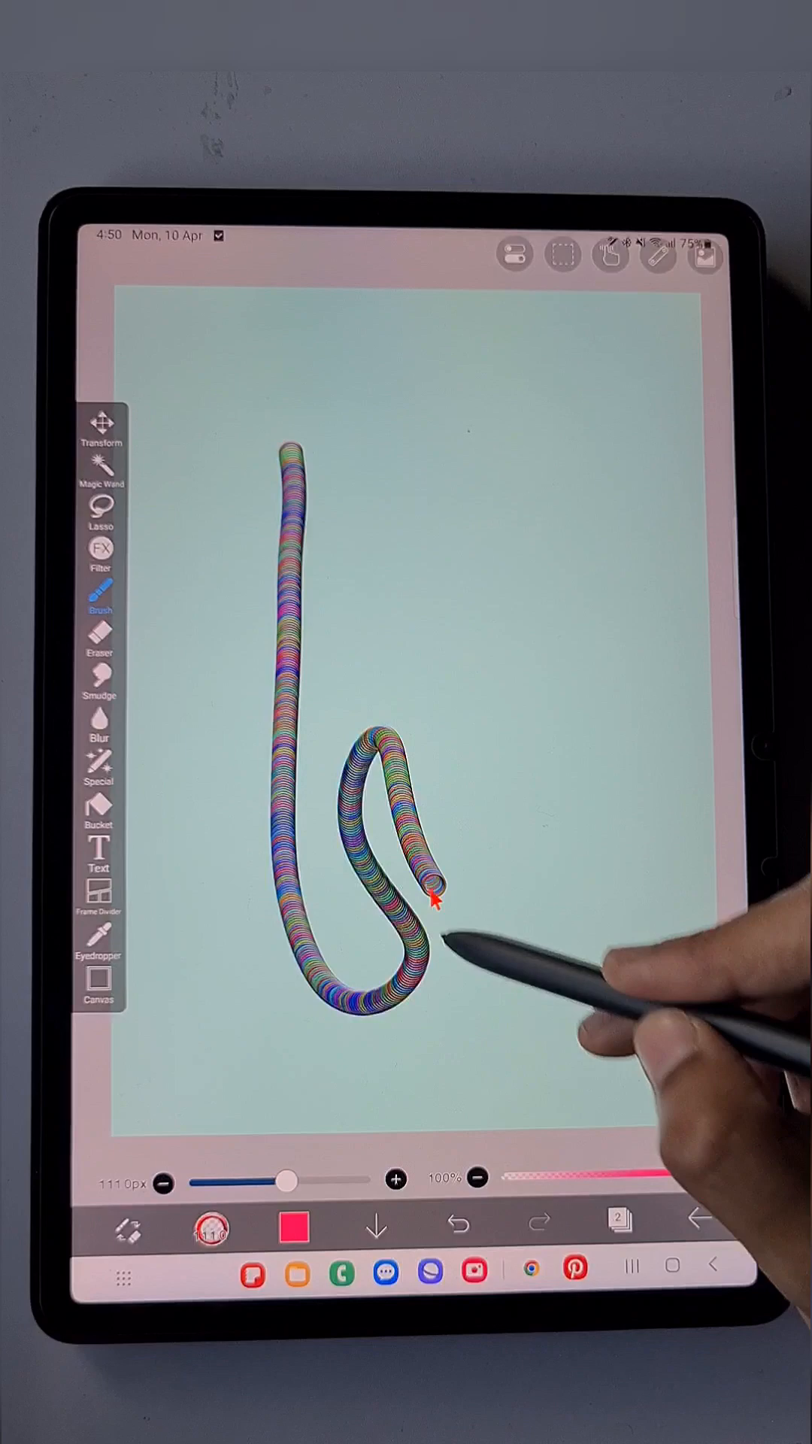
pyautogui.click(455, 1225)
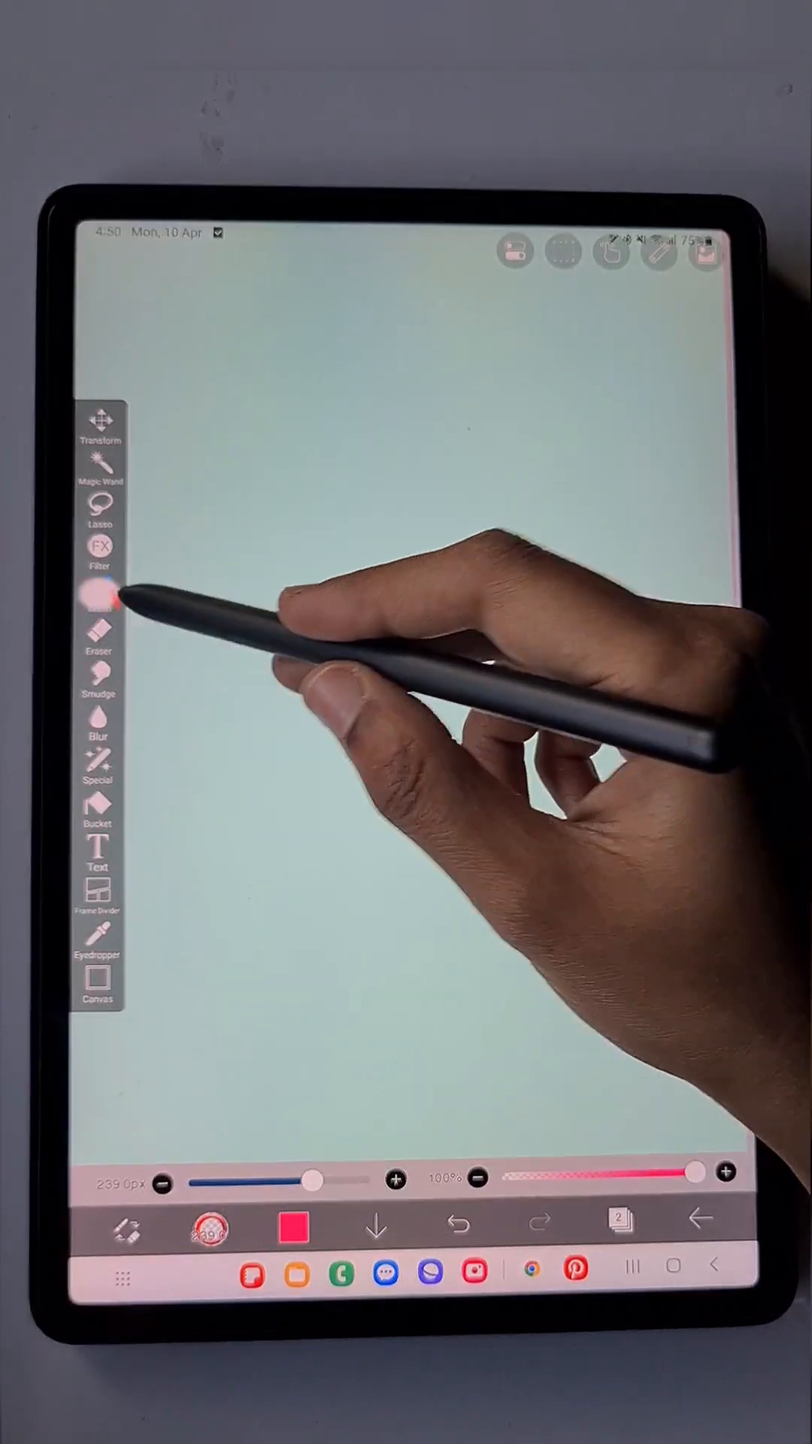
# Paint the letters F, u and n across the canvas with the rainbow ring brush
pyautogui.click(98, 599)
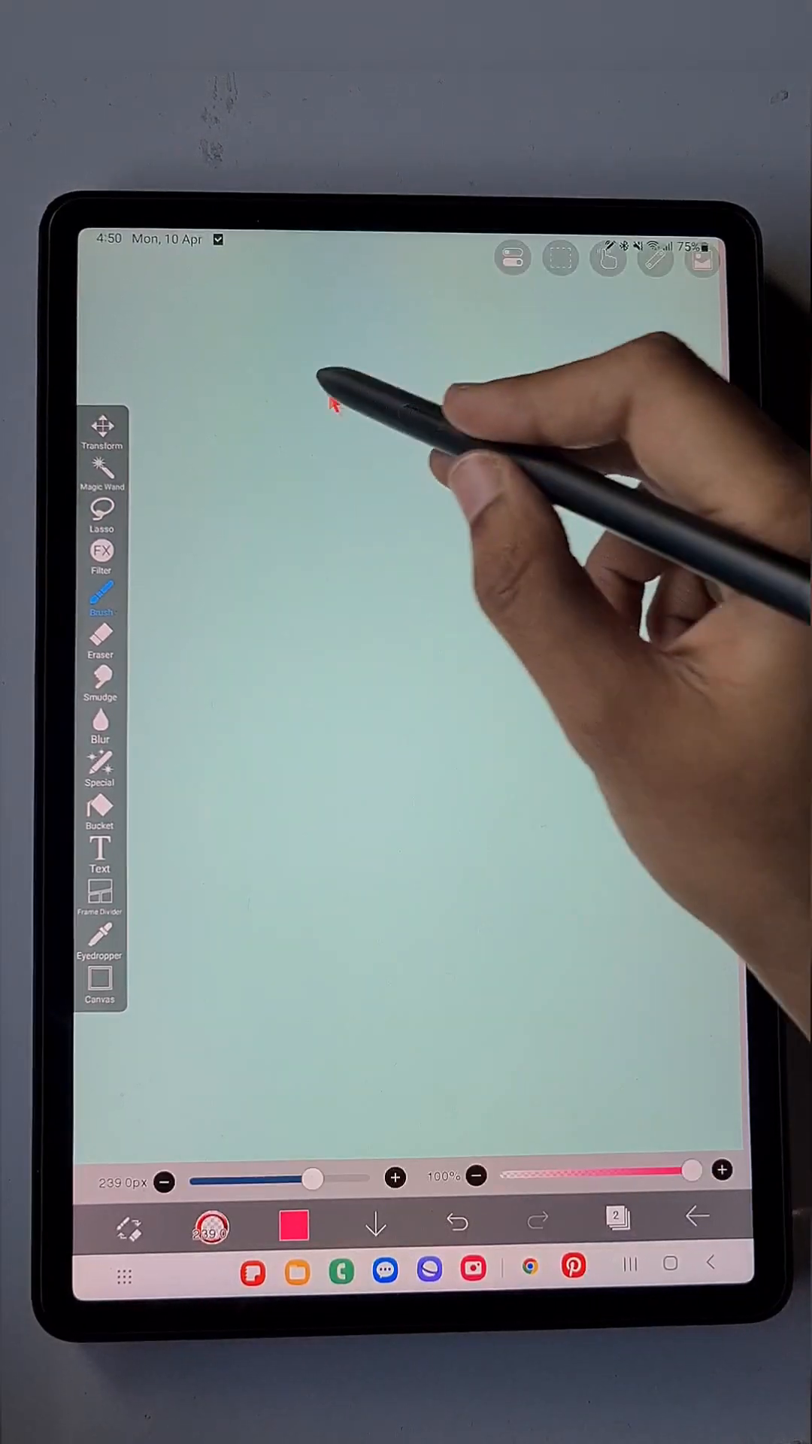
pyautogui.moveTo(323, 396); pyautogui.dragTo(543, 1004)
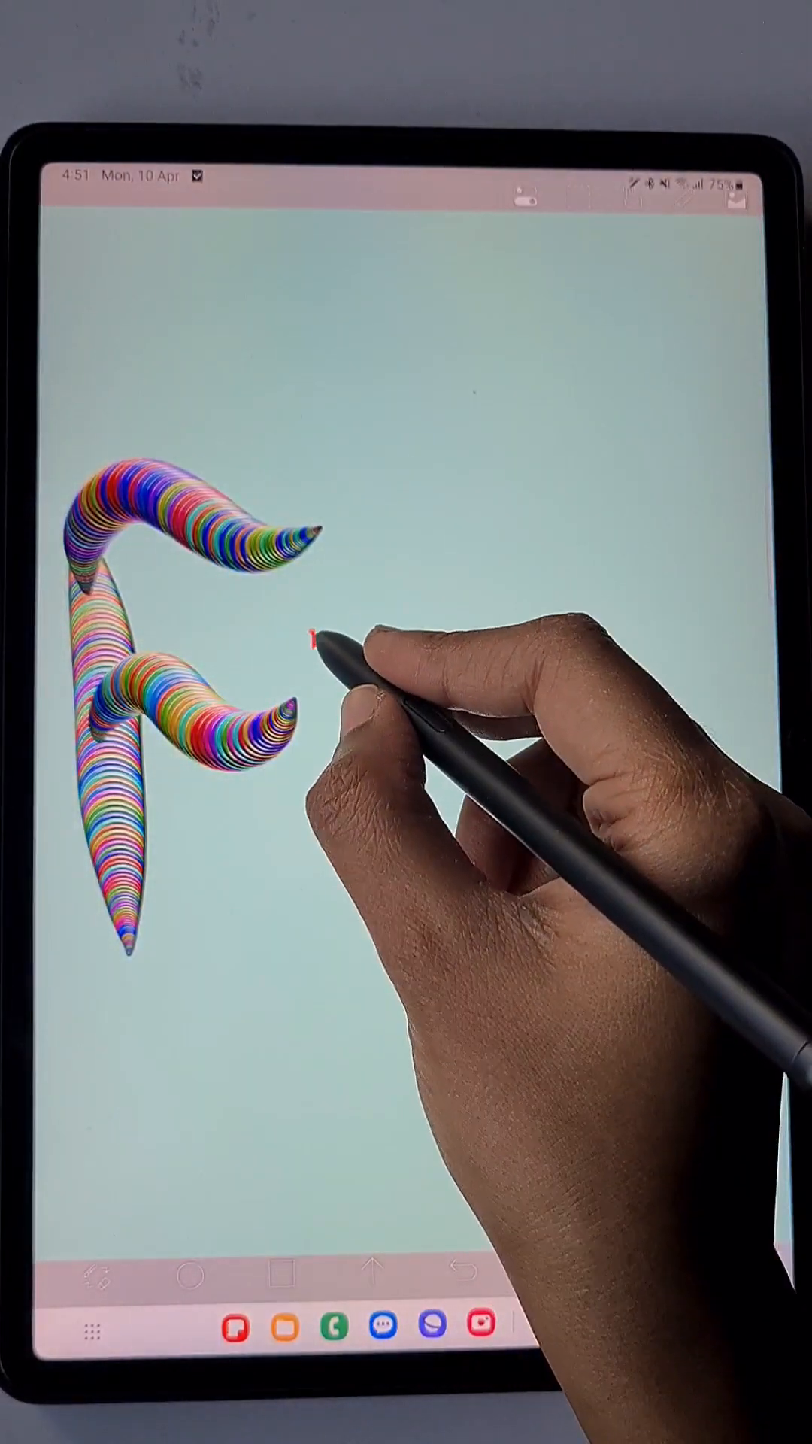
pyautogui.moveTo(313, 644); pyautogui.dragTo(543, 829)
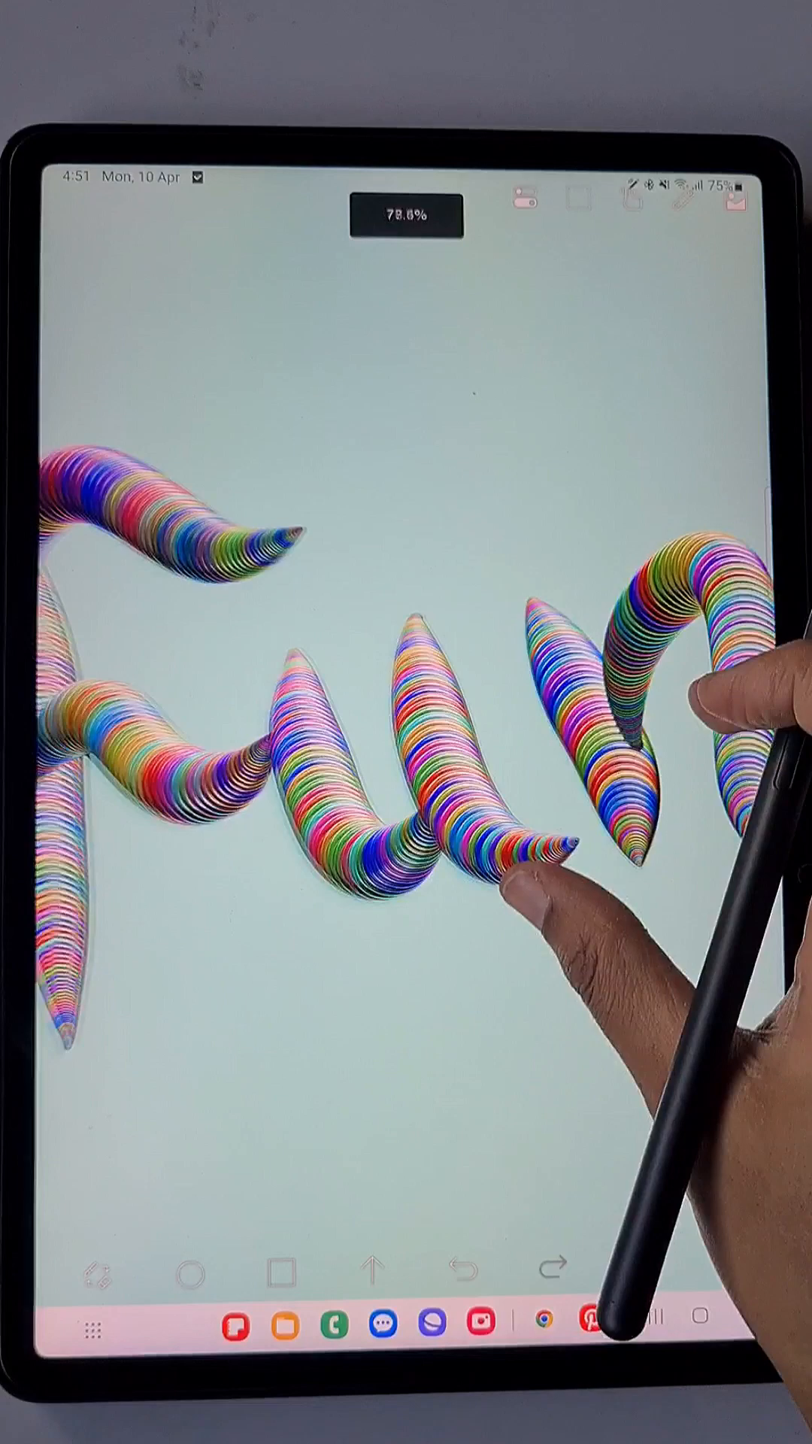
pyautogui.click(736, 1271)
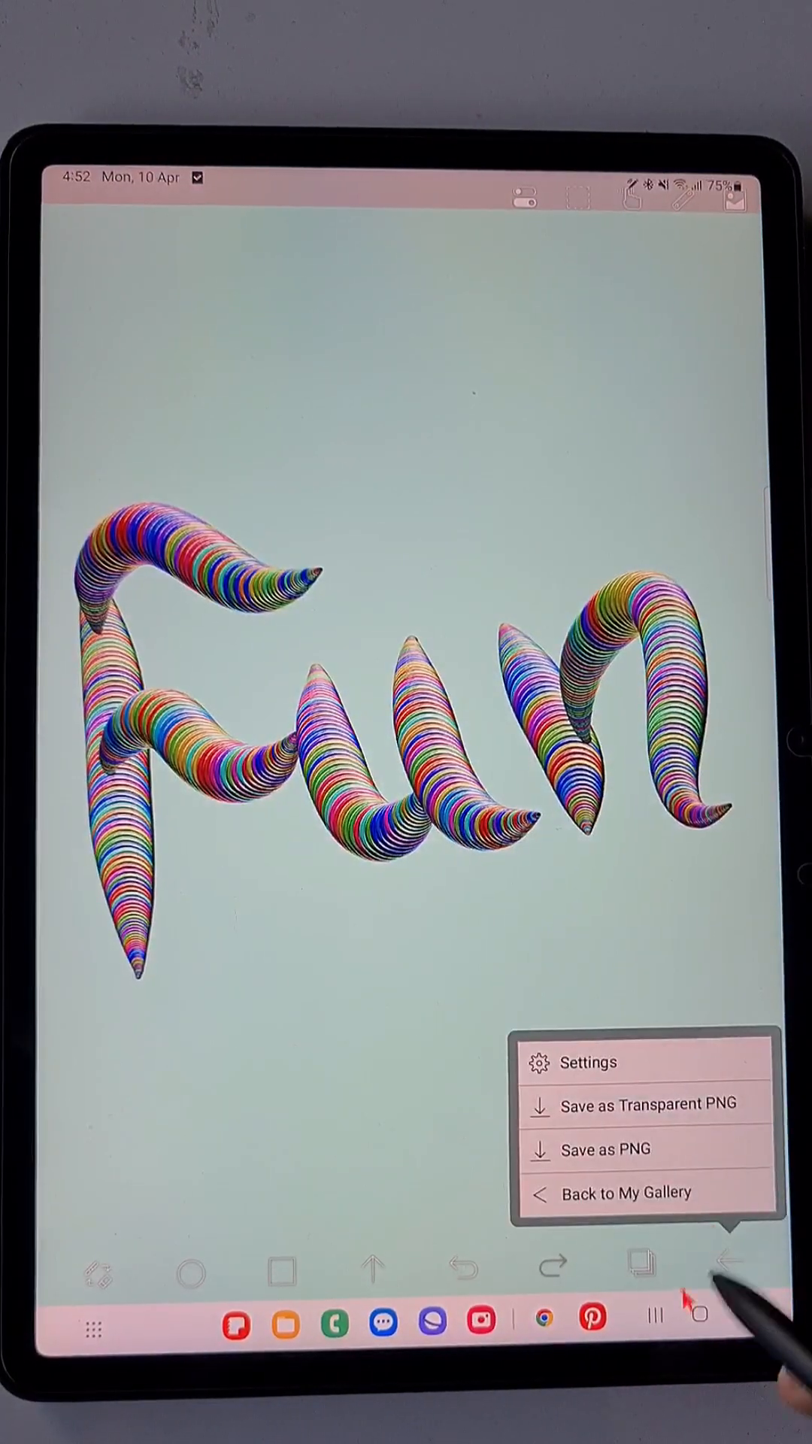
# Choose Save as PNG to export the rainbow Fun artwork
pyautogui.click(607, 1149)
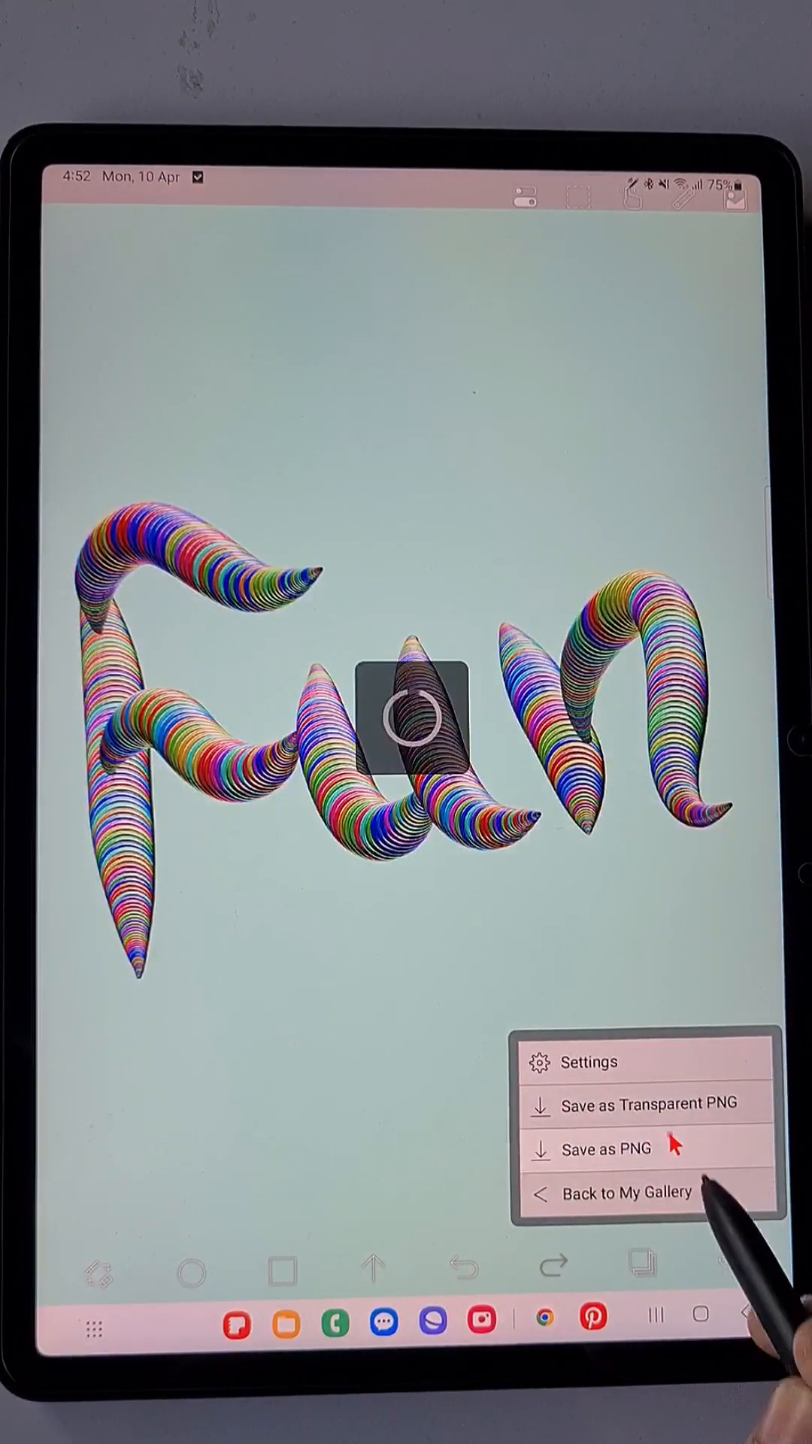
pyautogui.click(610, 1149)
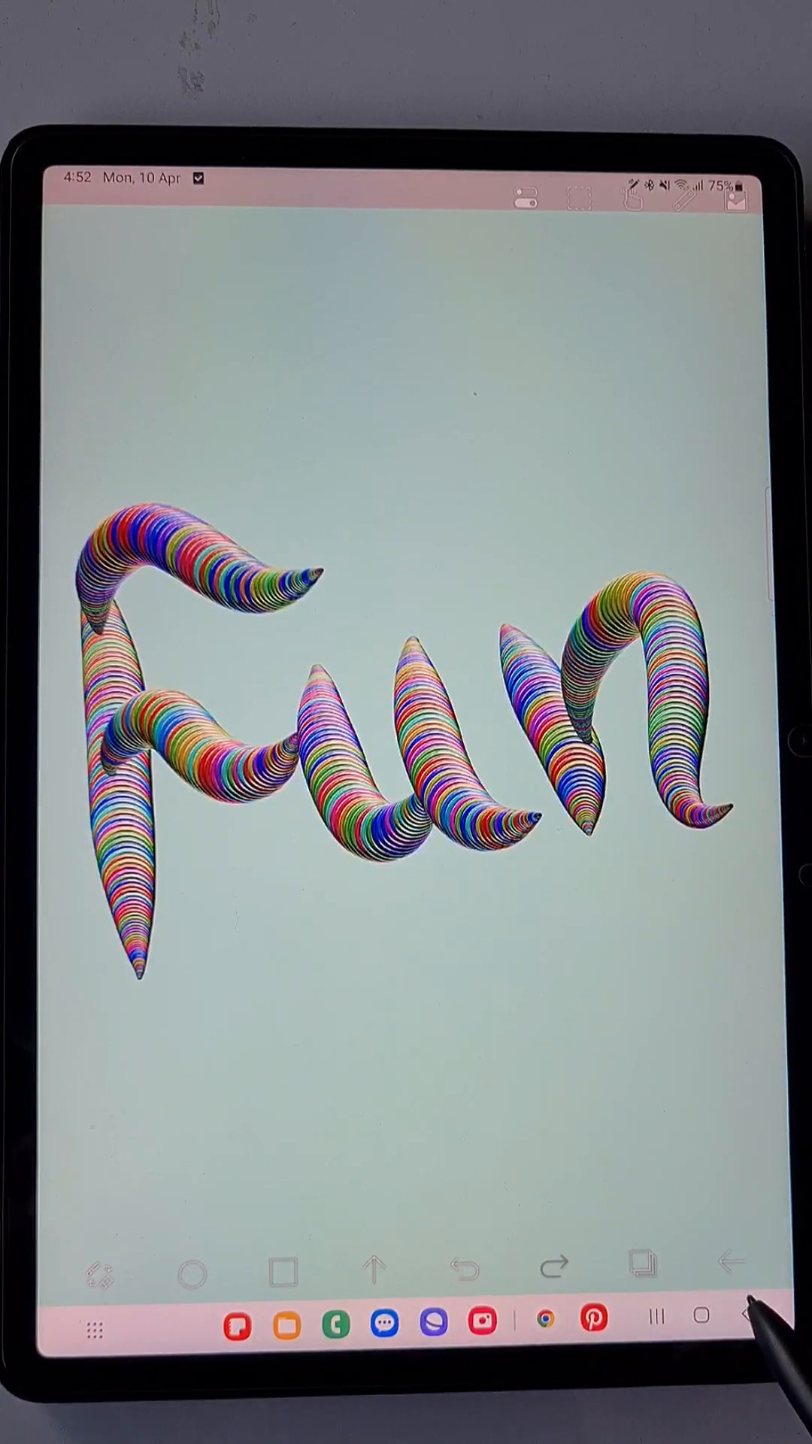